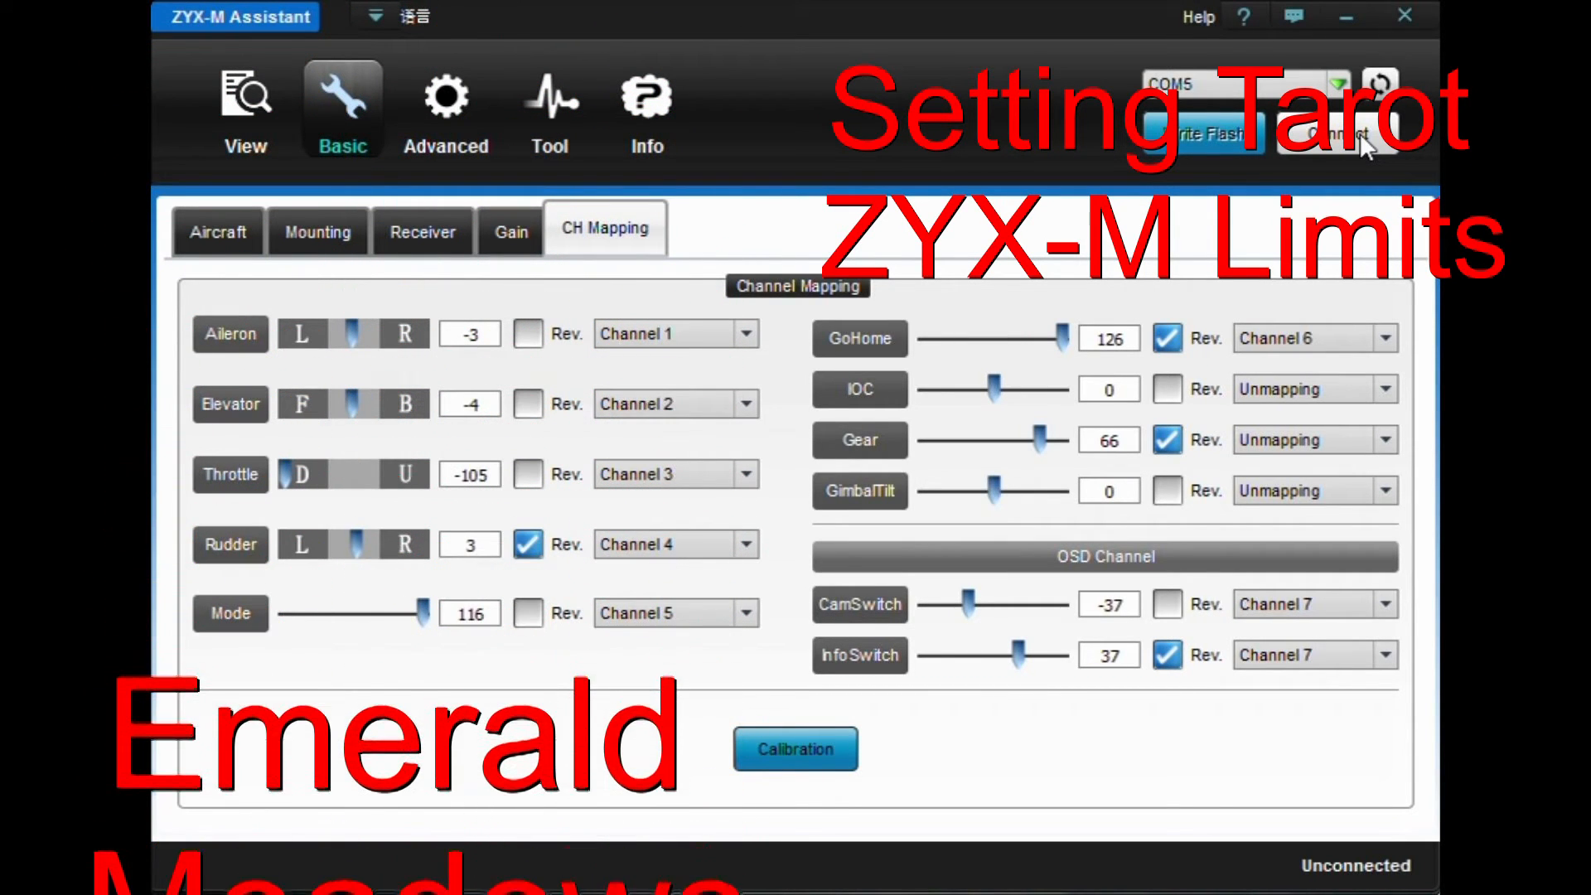
Briefly connect to the flight controller and disconnect again
{"action": "left_click", "coordinate": [1338, 133]}
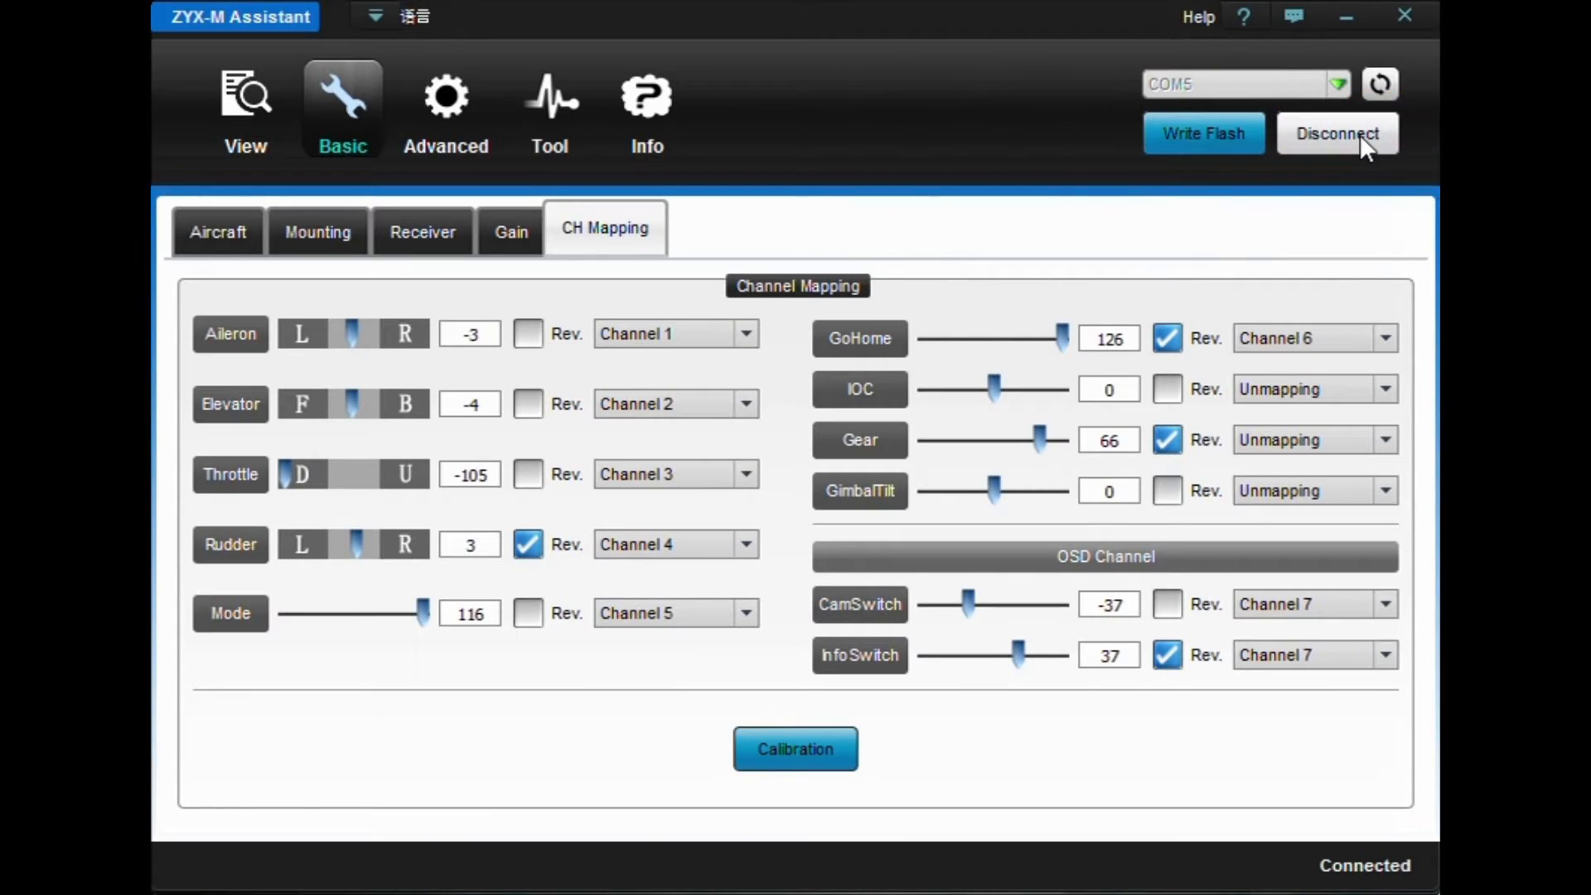
{"action": "left_click", "coordinate": [1336, 132]}
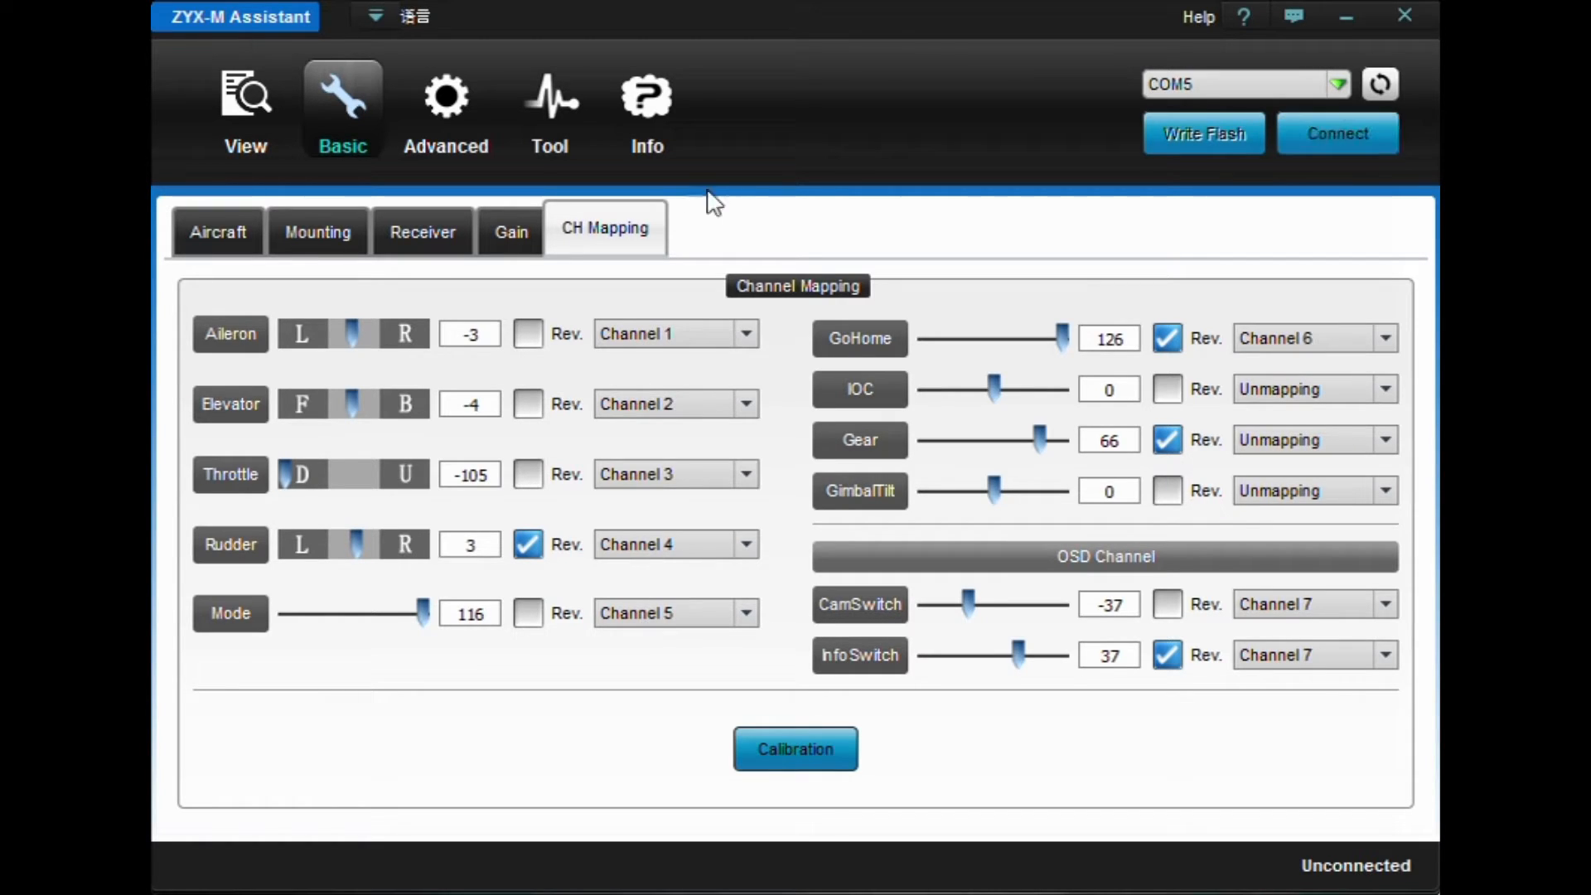
{"action": "mouse_move", "coordinate": [551, 106]}
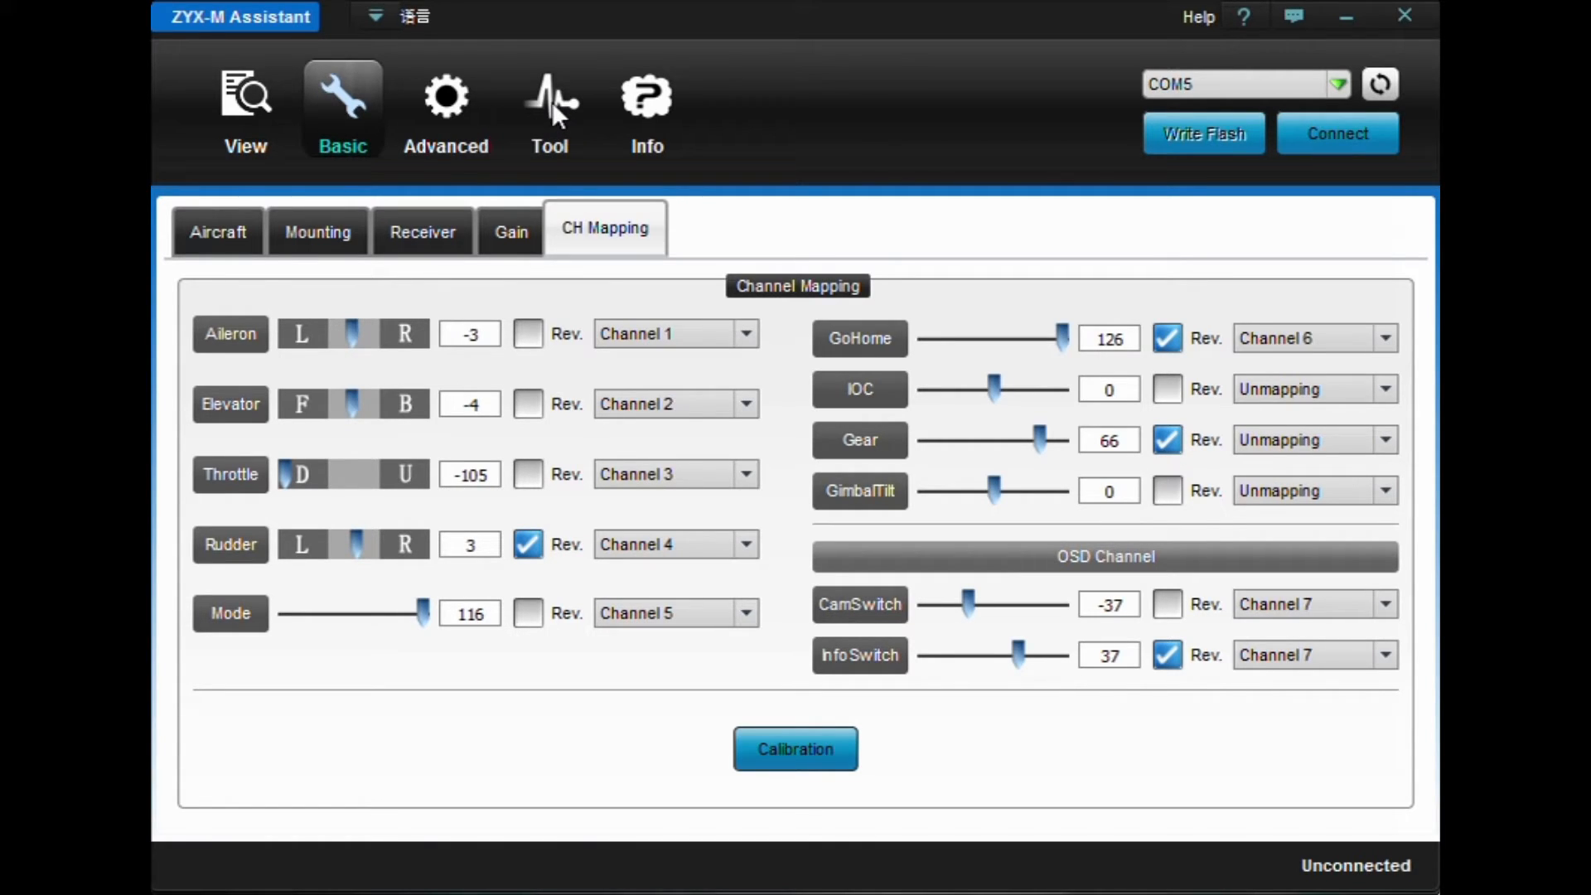
{"action": "mouse_move", "coordinate": [451, 114]}
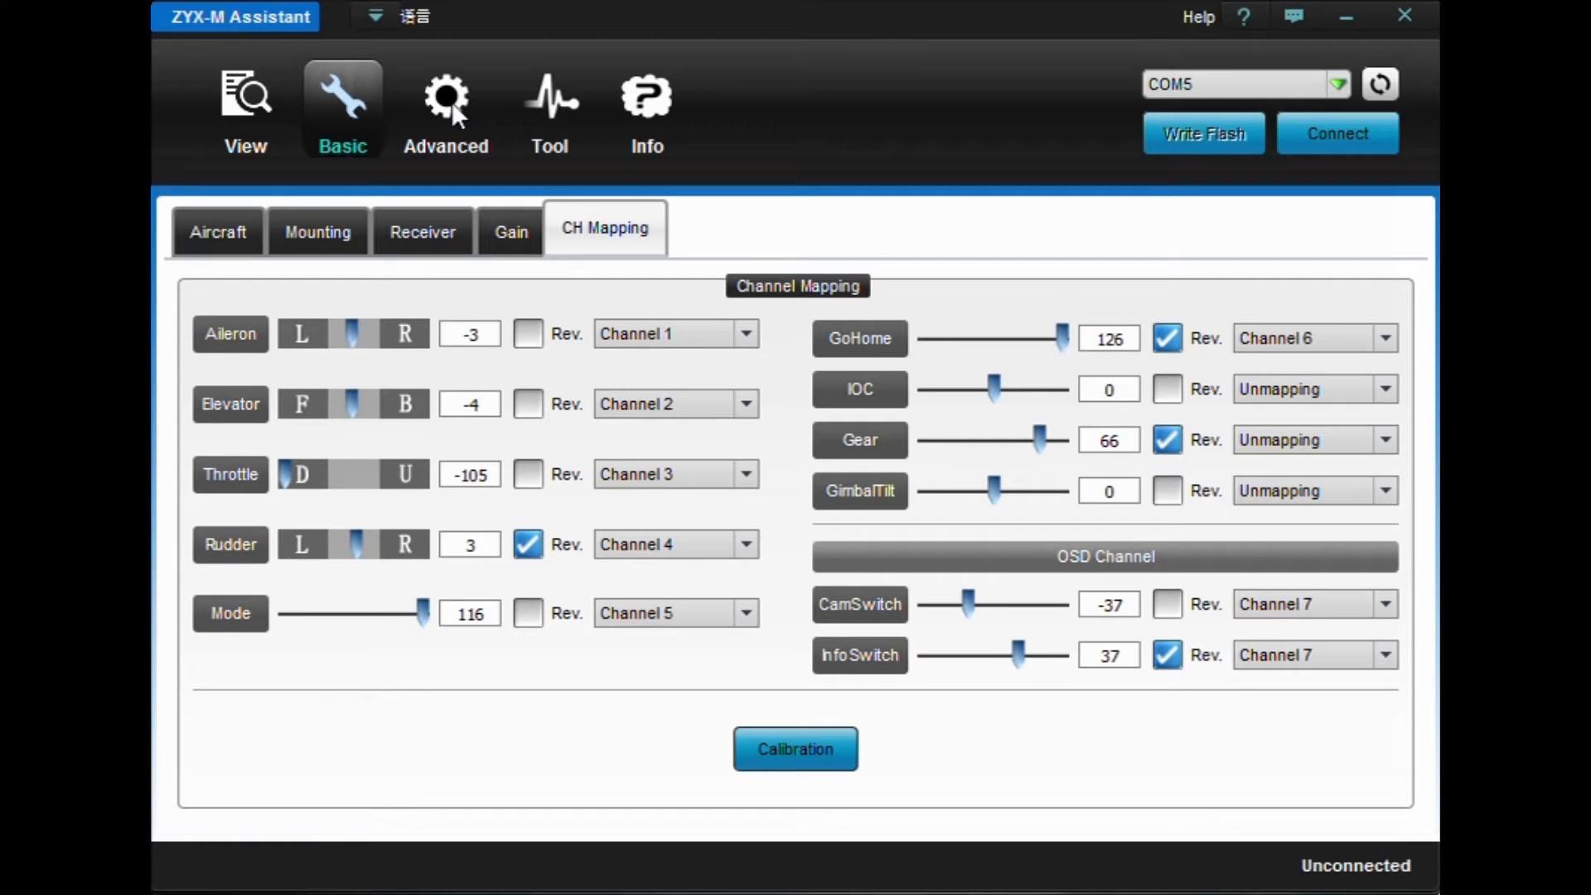
Enter Advanced settings, browse FailSafe and Voltage, and land on Limits (75 m altitude, 175 m radius)
{"action": "left_click", "coordinate": [446, 109]}
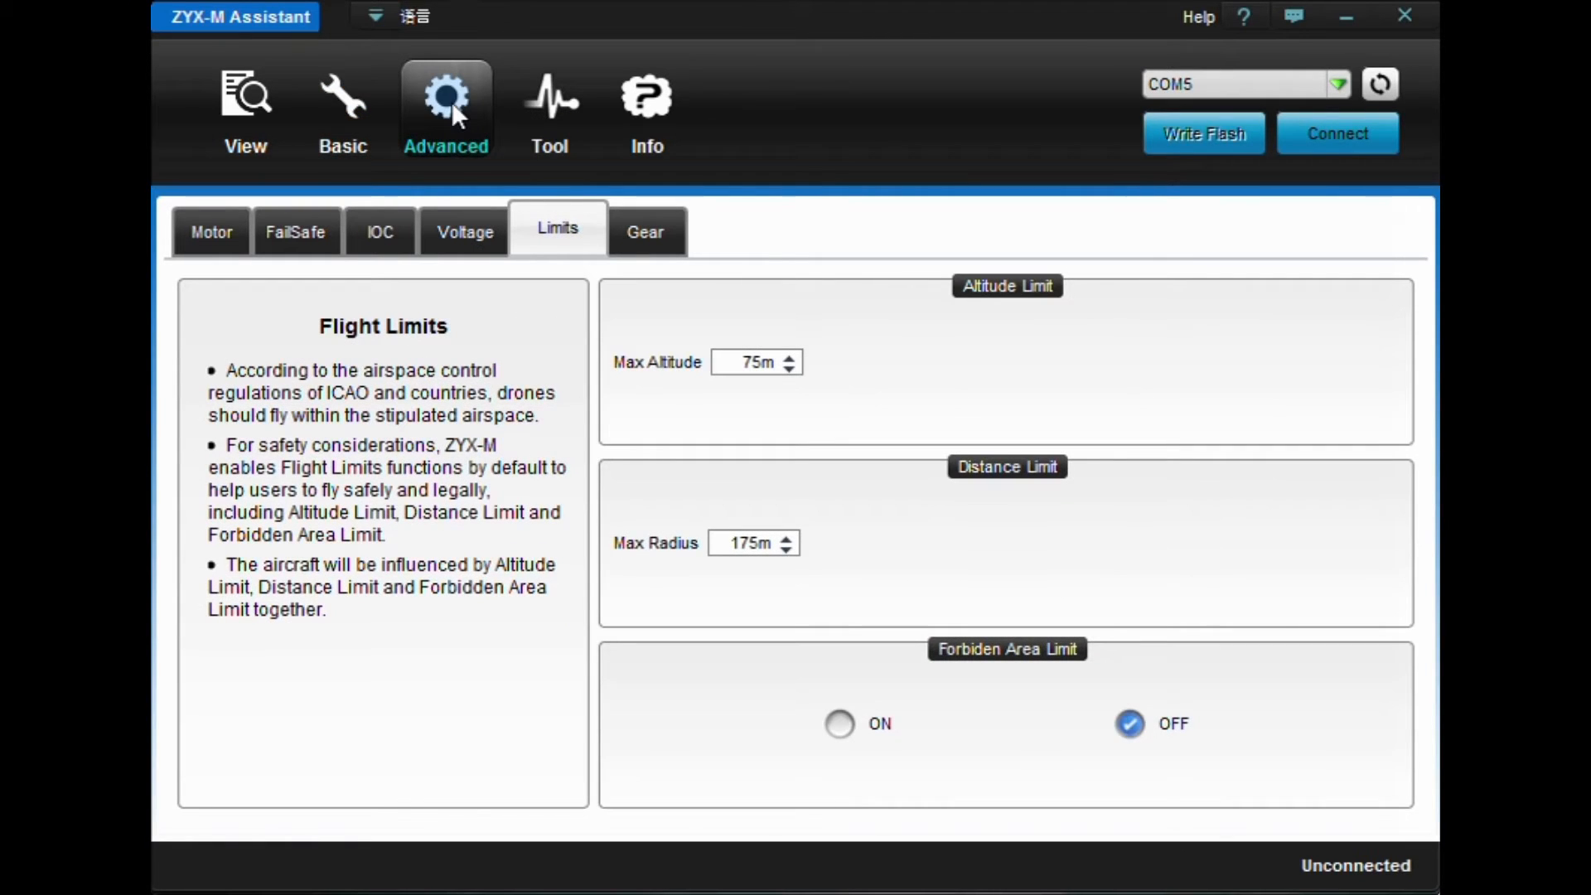
{"action": "left_click", "coordinate": [295, 230]}
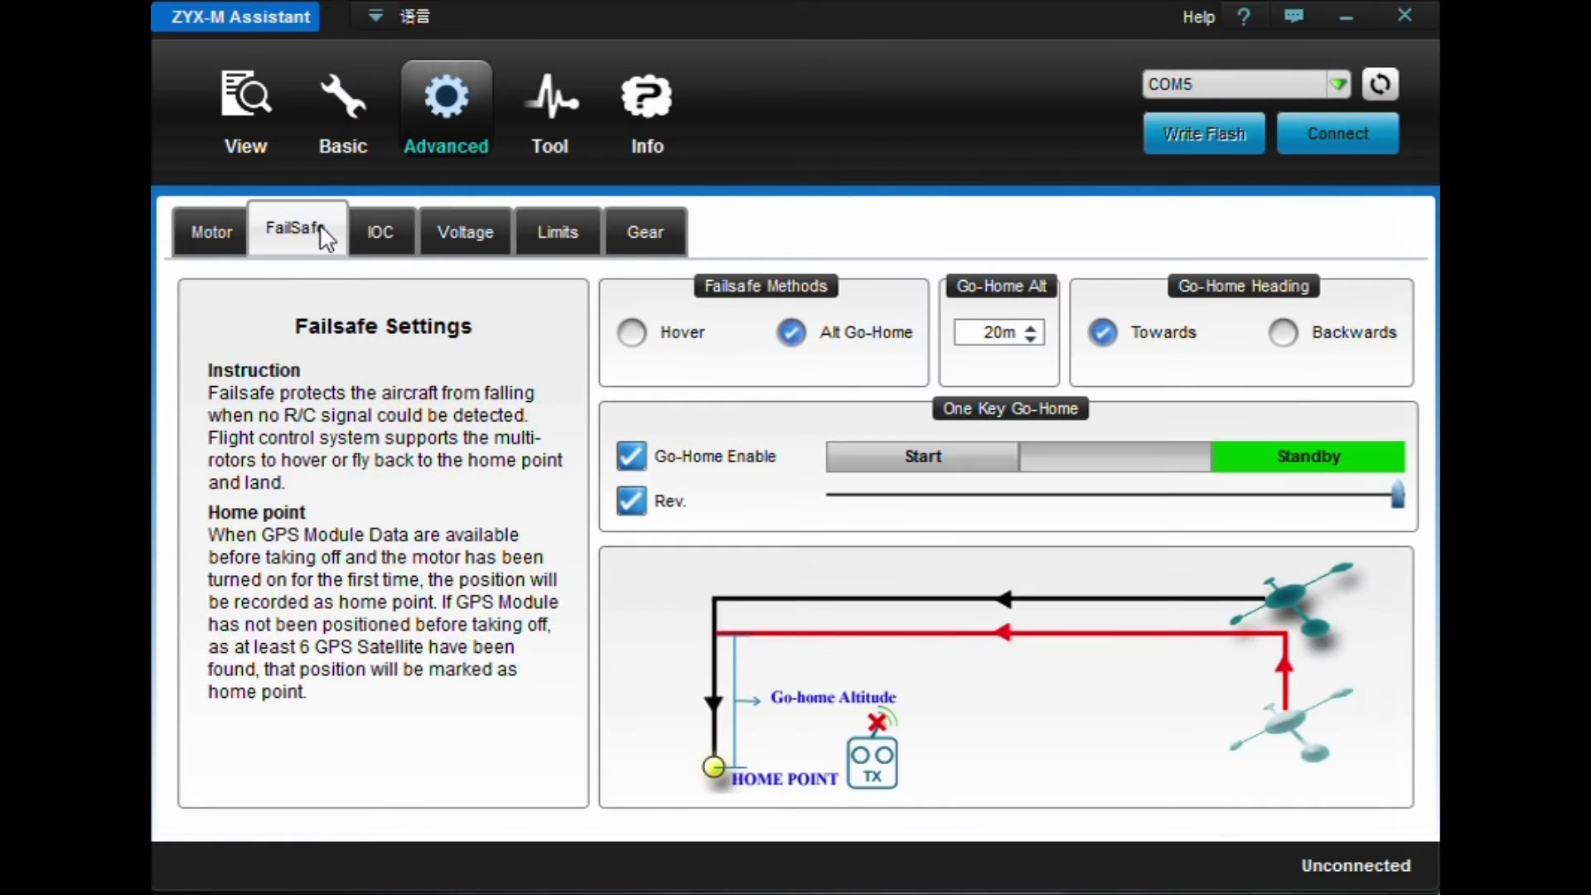
{"action": "left_click", "coordinate": [464, 230]}
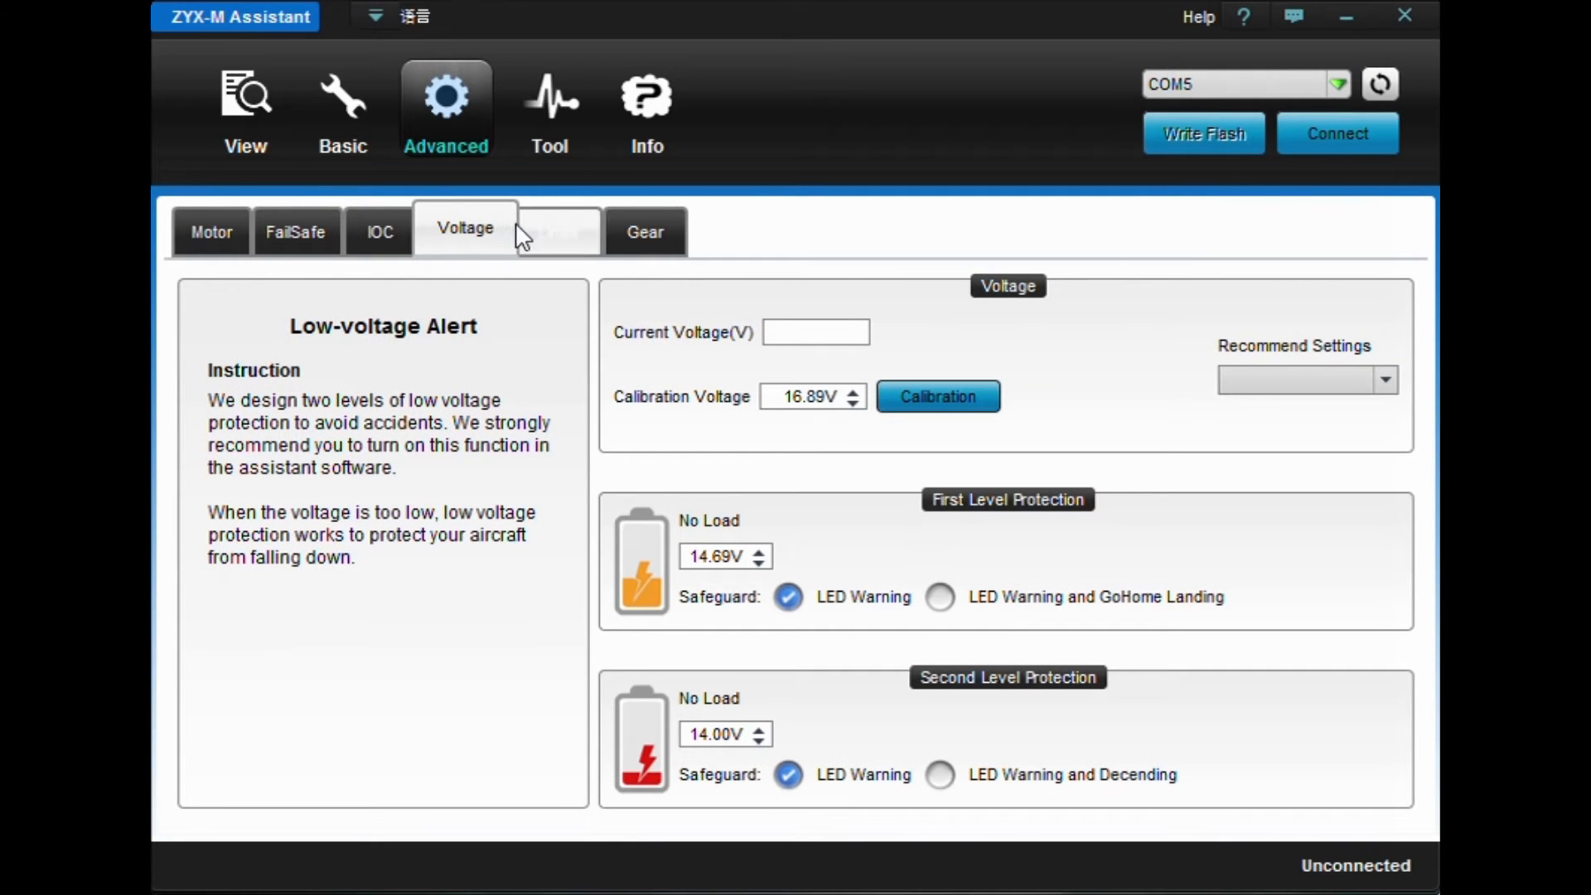
{"action": "left_click", "coordinate": [557, 230]}
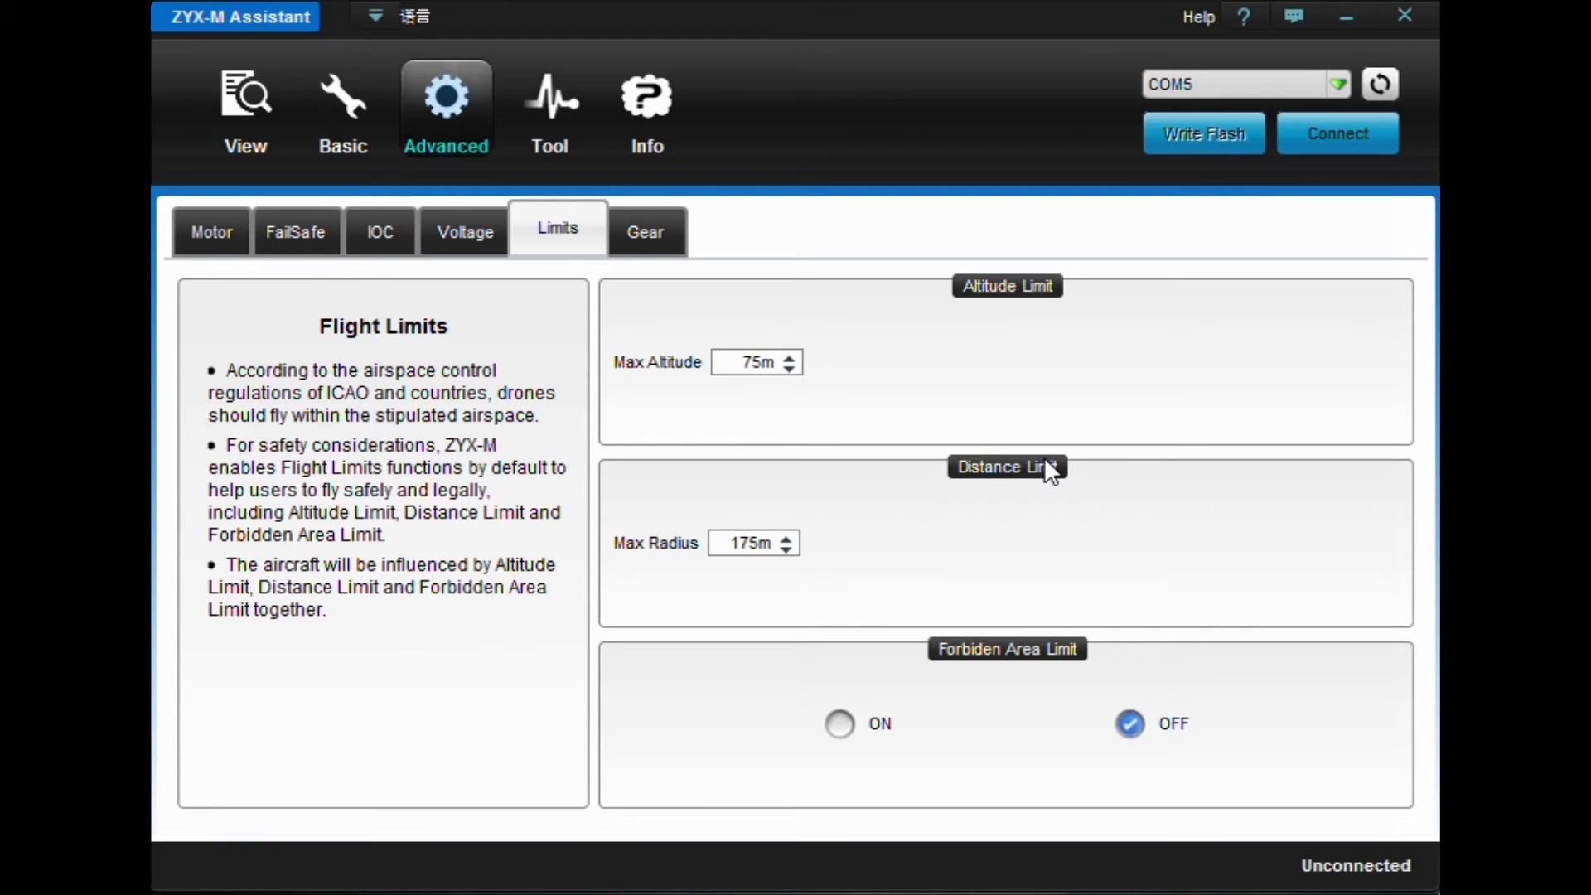
{"action": "mouse_move", "coordinate": [1059, 432]}
{"action": "type", "text": "100m"}
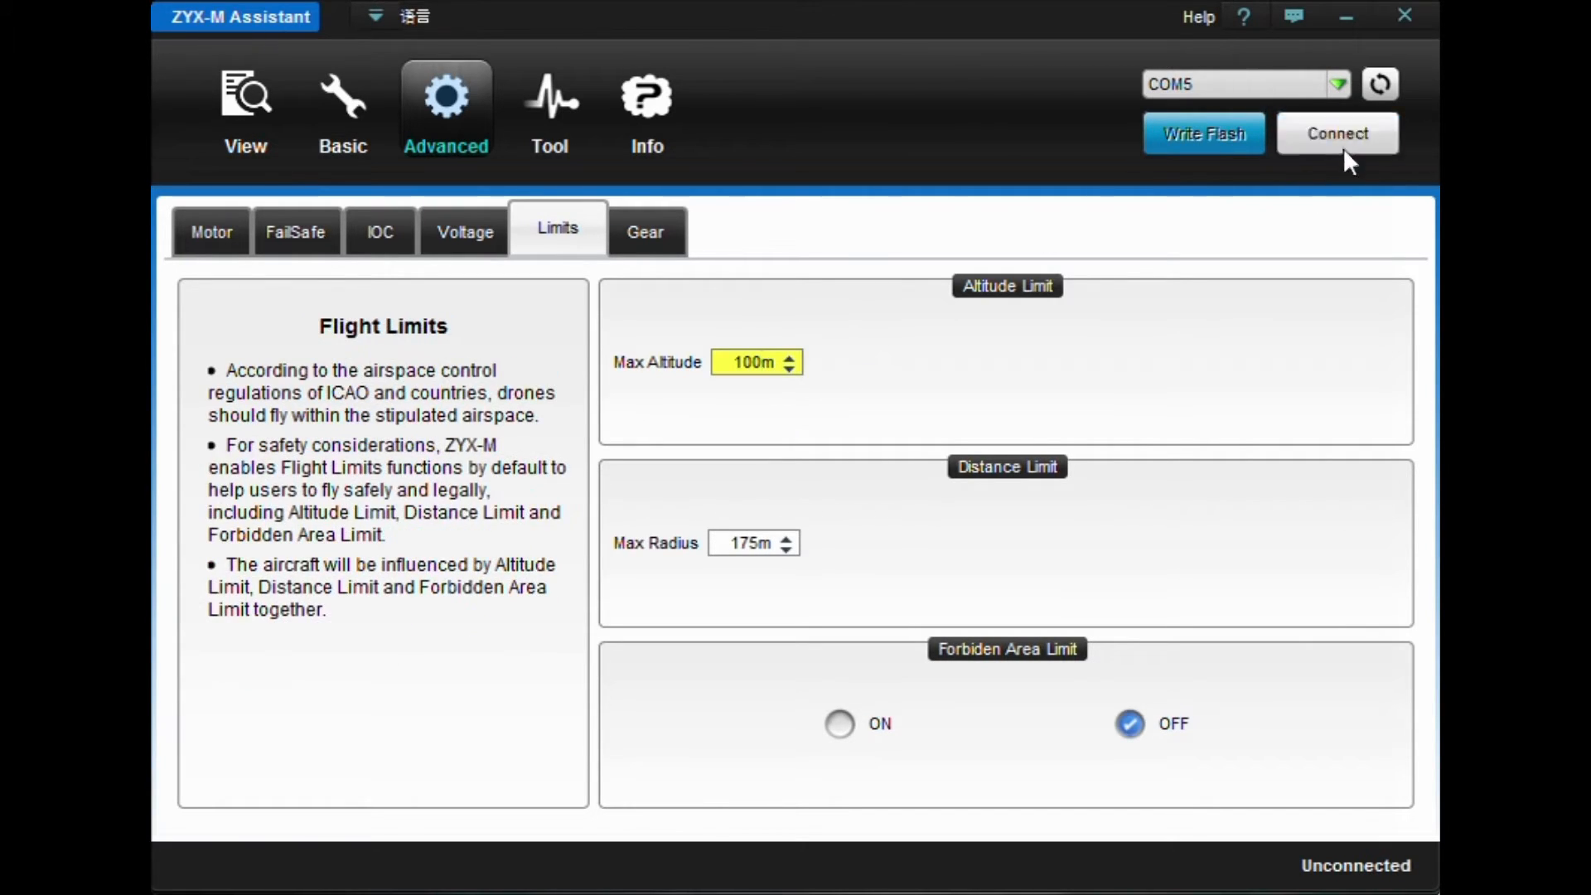
Connect to the flight controller and enter 100 as the Max Altitude
{"action": "left_click", "coordinate": [1336, 132]}
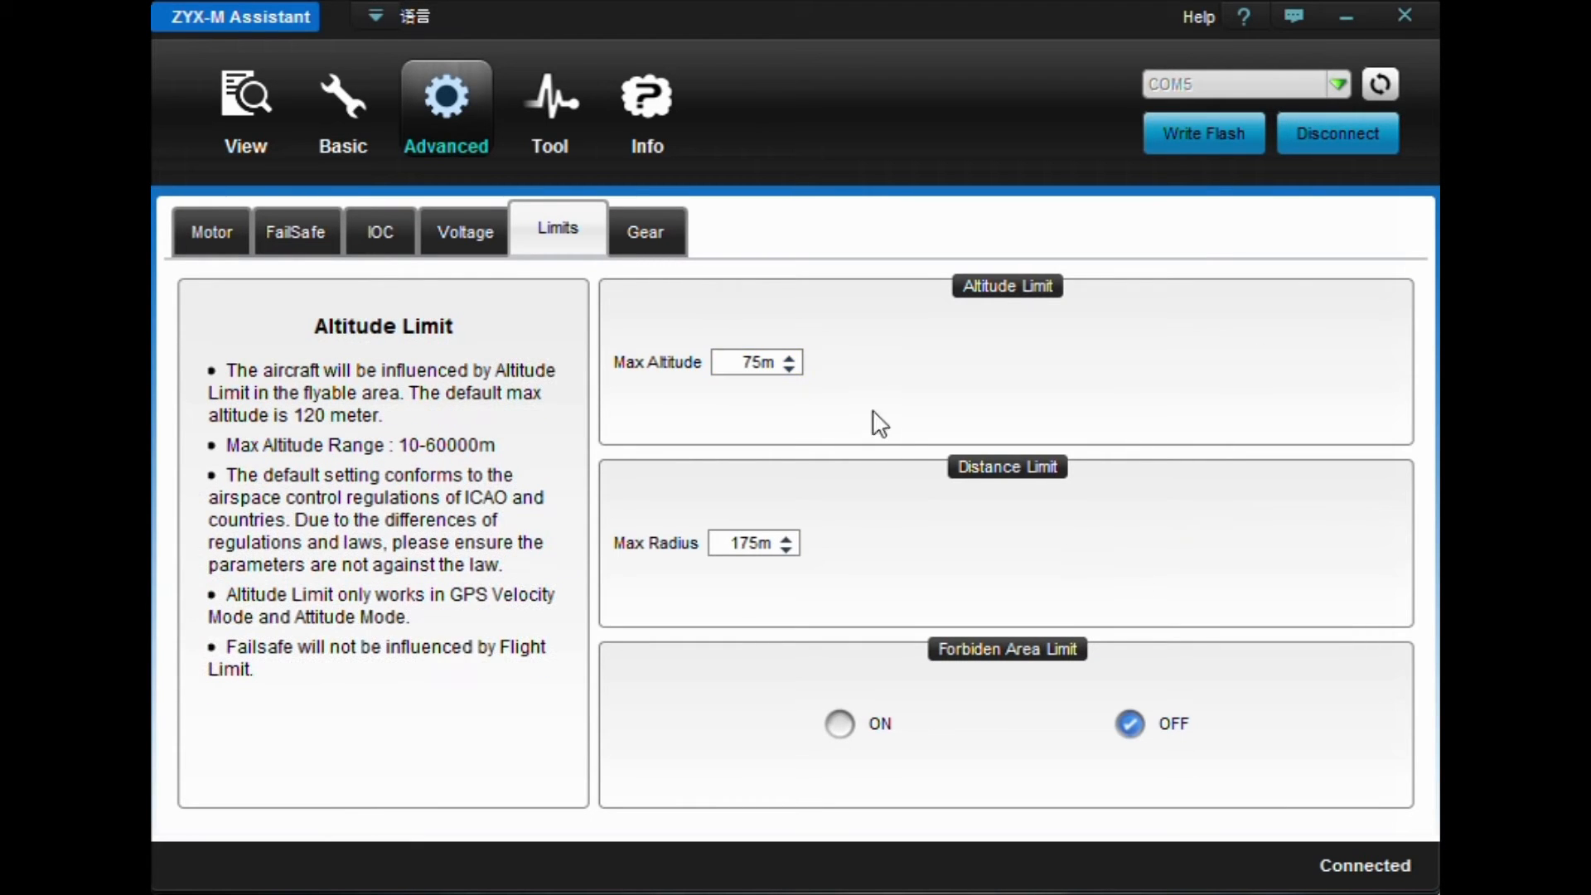
{"action": "mouse_move", "coordinate": [785, 435]}
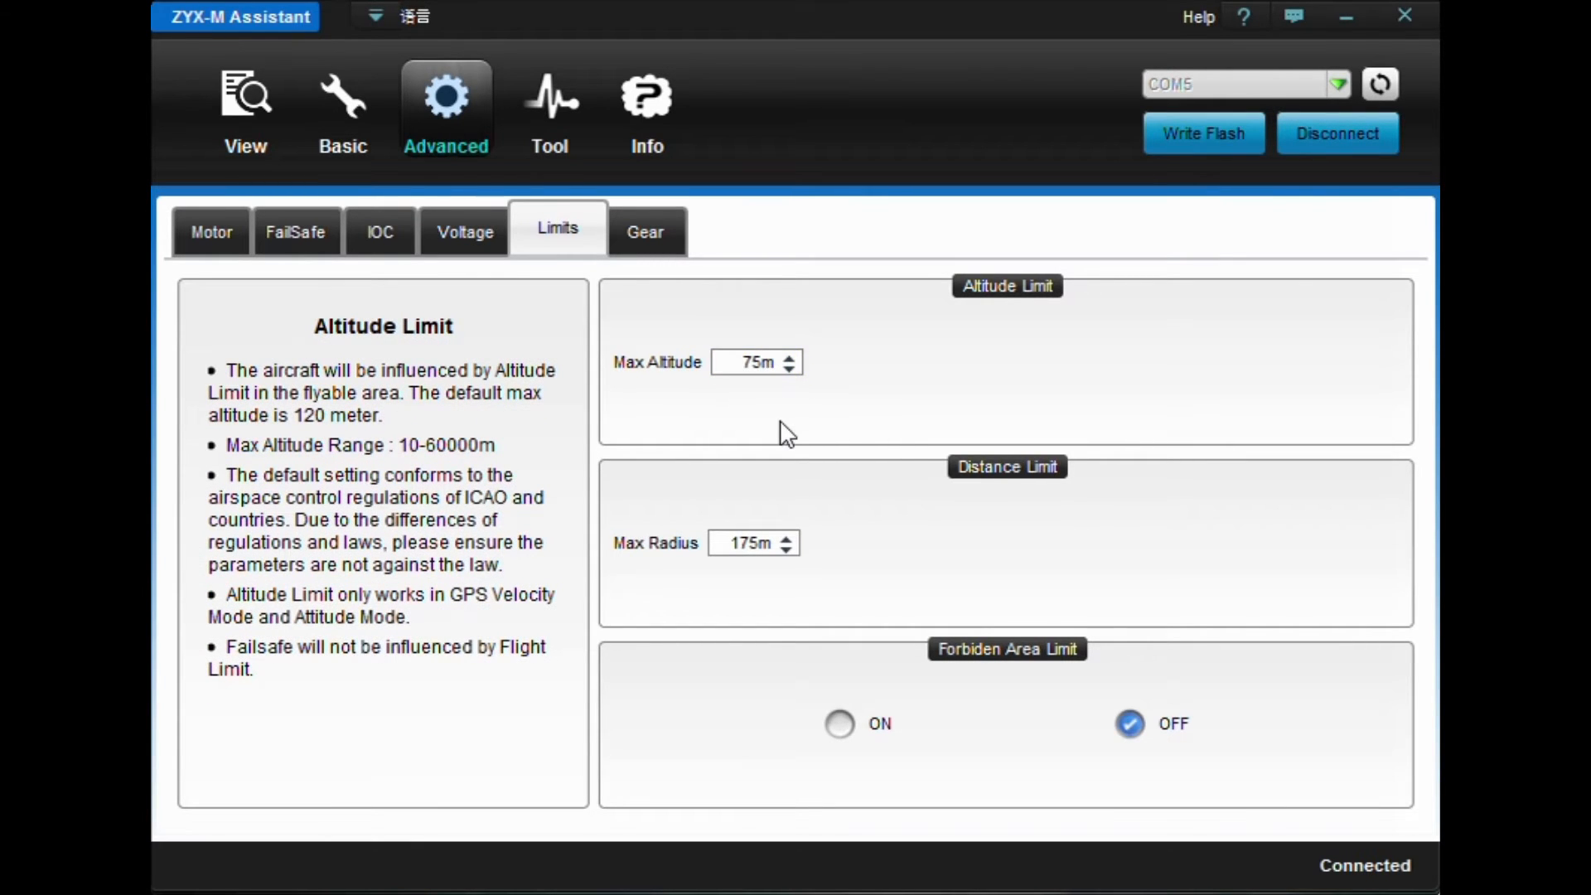
{"action": "type", "text": "100m"}
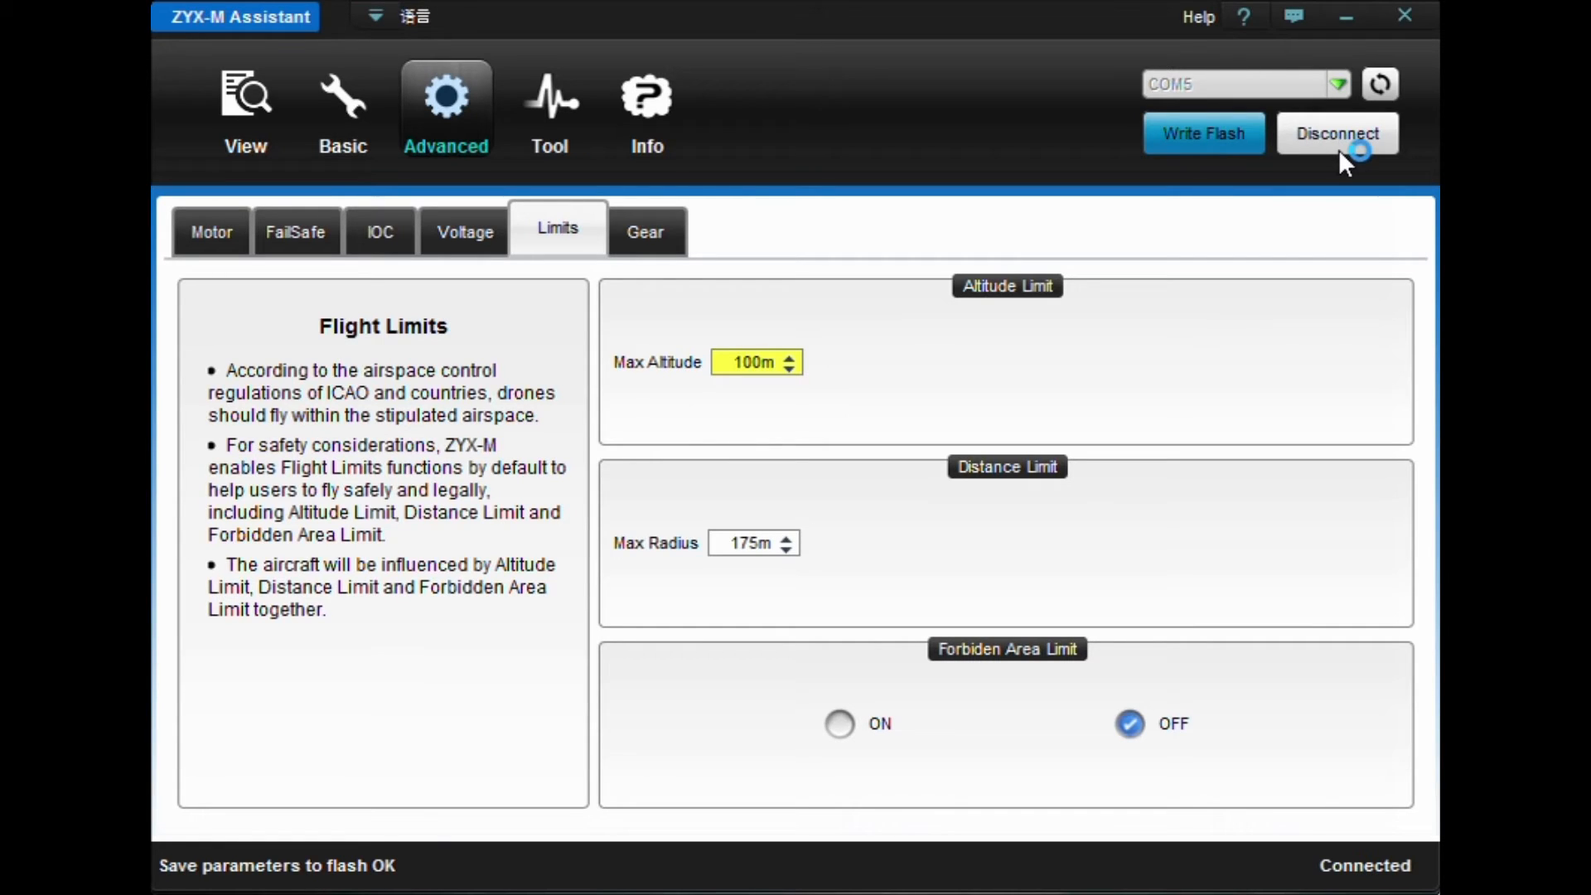
Disconnect and reconnect so Max Altitude reloads as 75 m
{"action": "left_click", "coordinate": [1338, 132]}
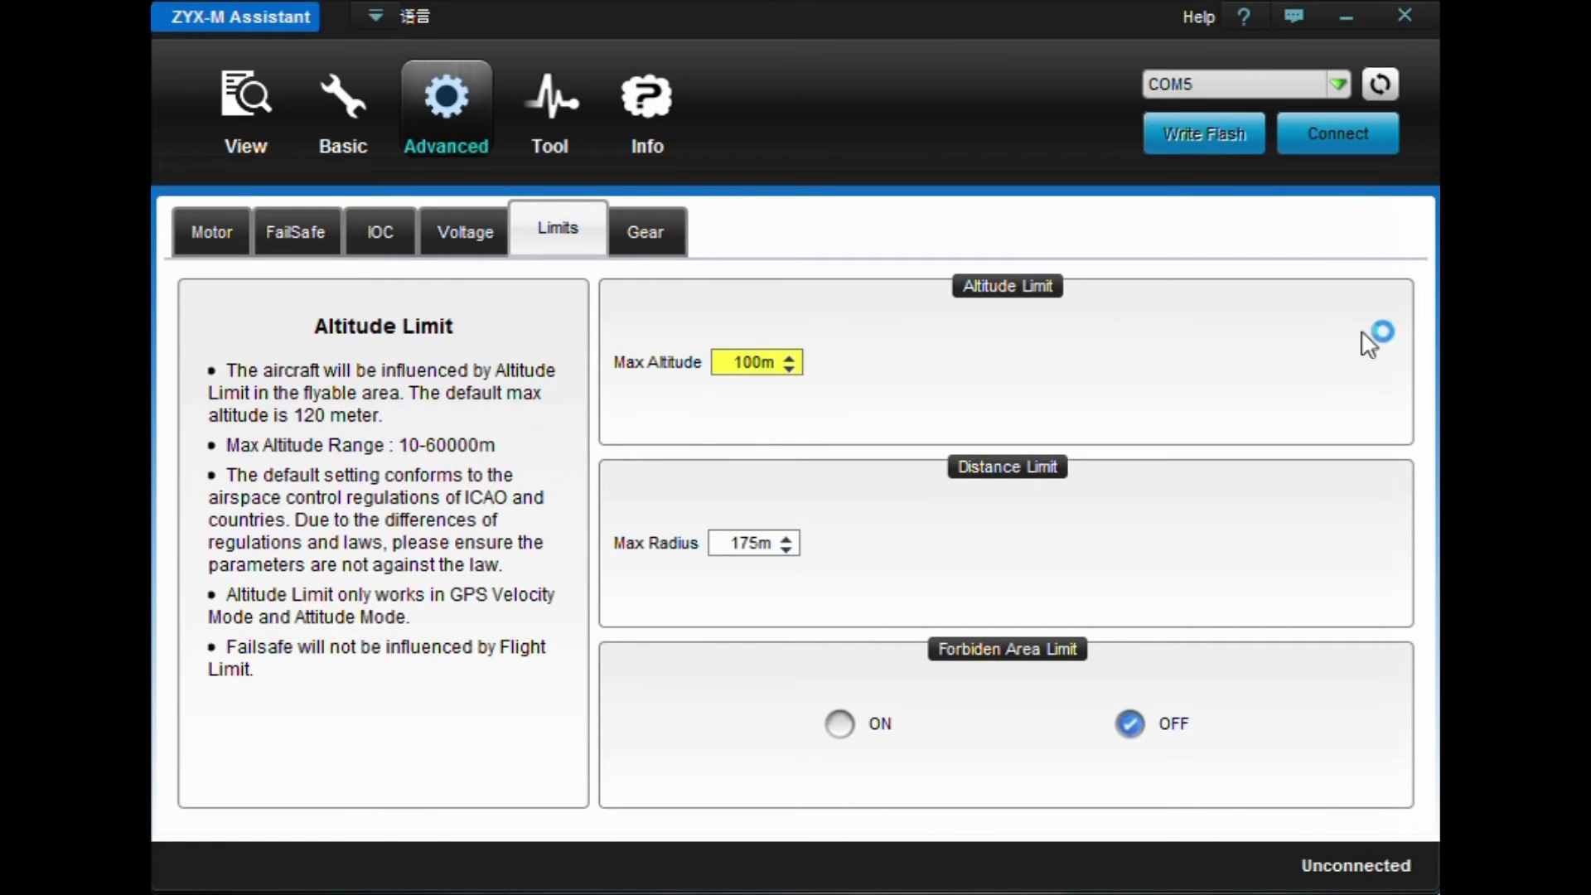
{"action": "left_click", "coordinate": [1336, 133]}
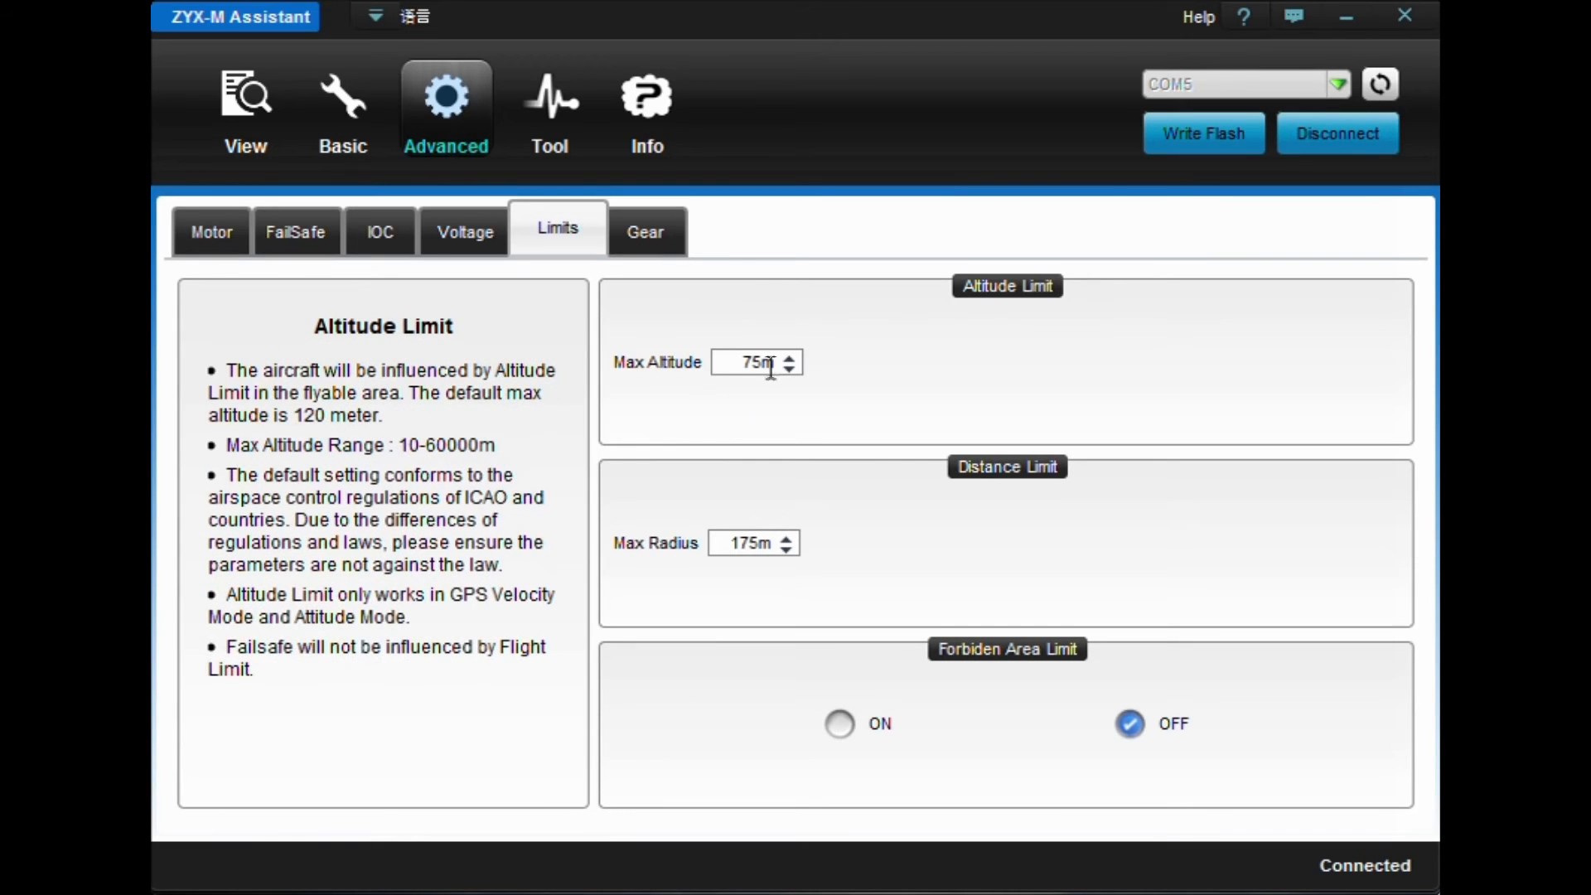
Set Max Altitude to 100 m, upload it, and write the parameters to flash
{"action": "left_click", "coordinate": [756, 363]}
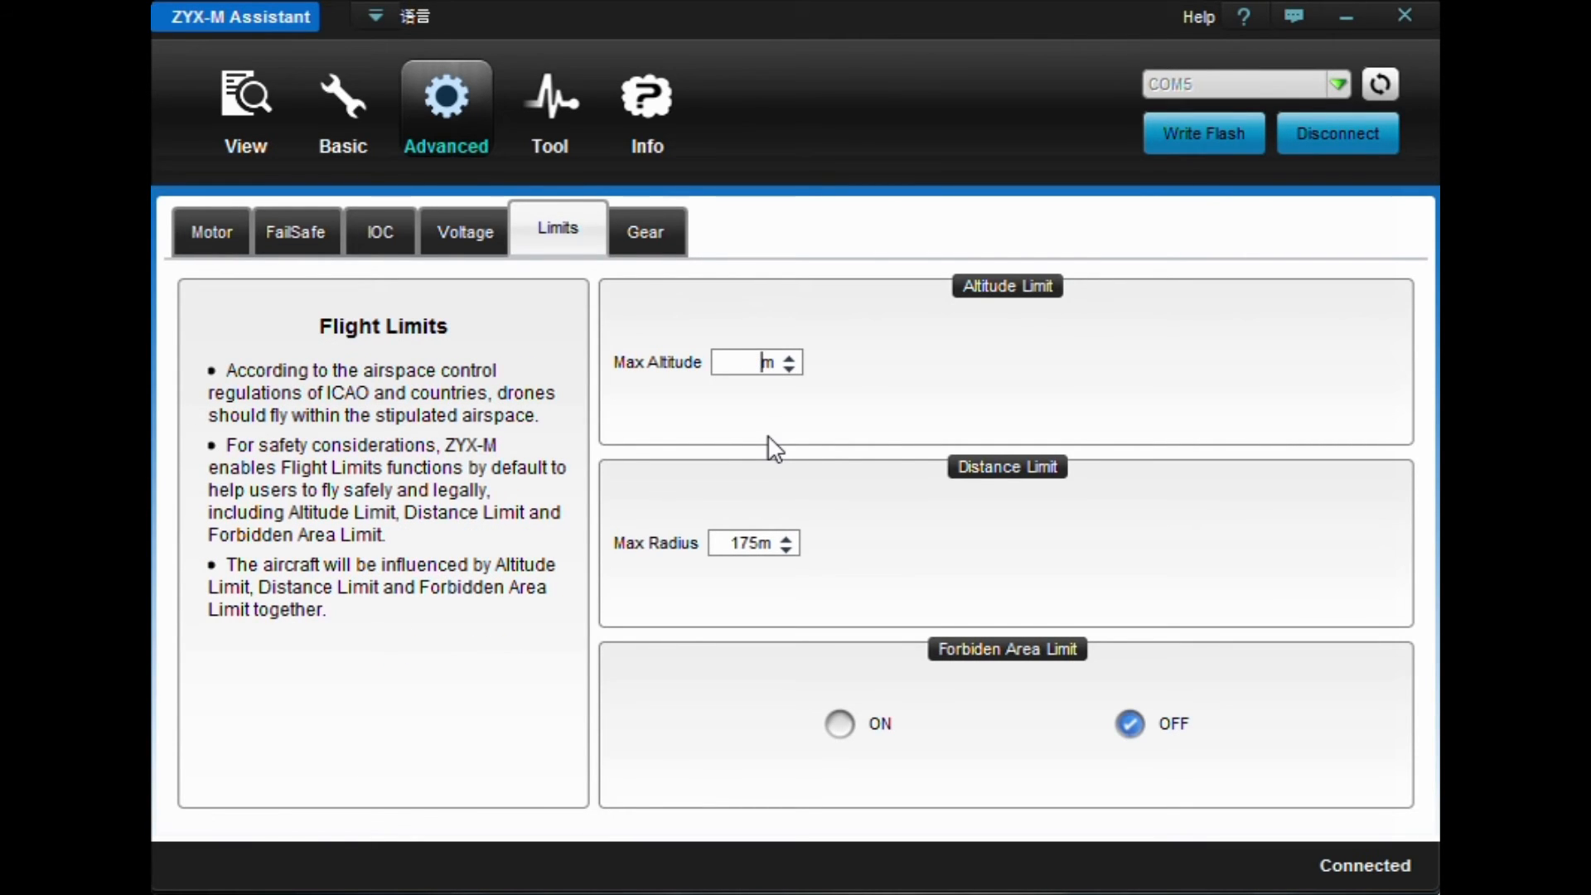
{"action": "type", "text": "100"}
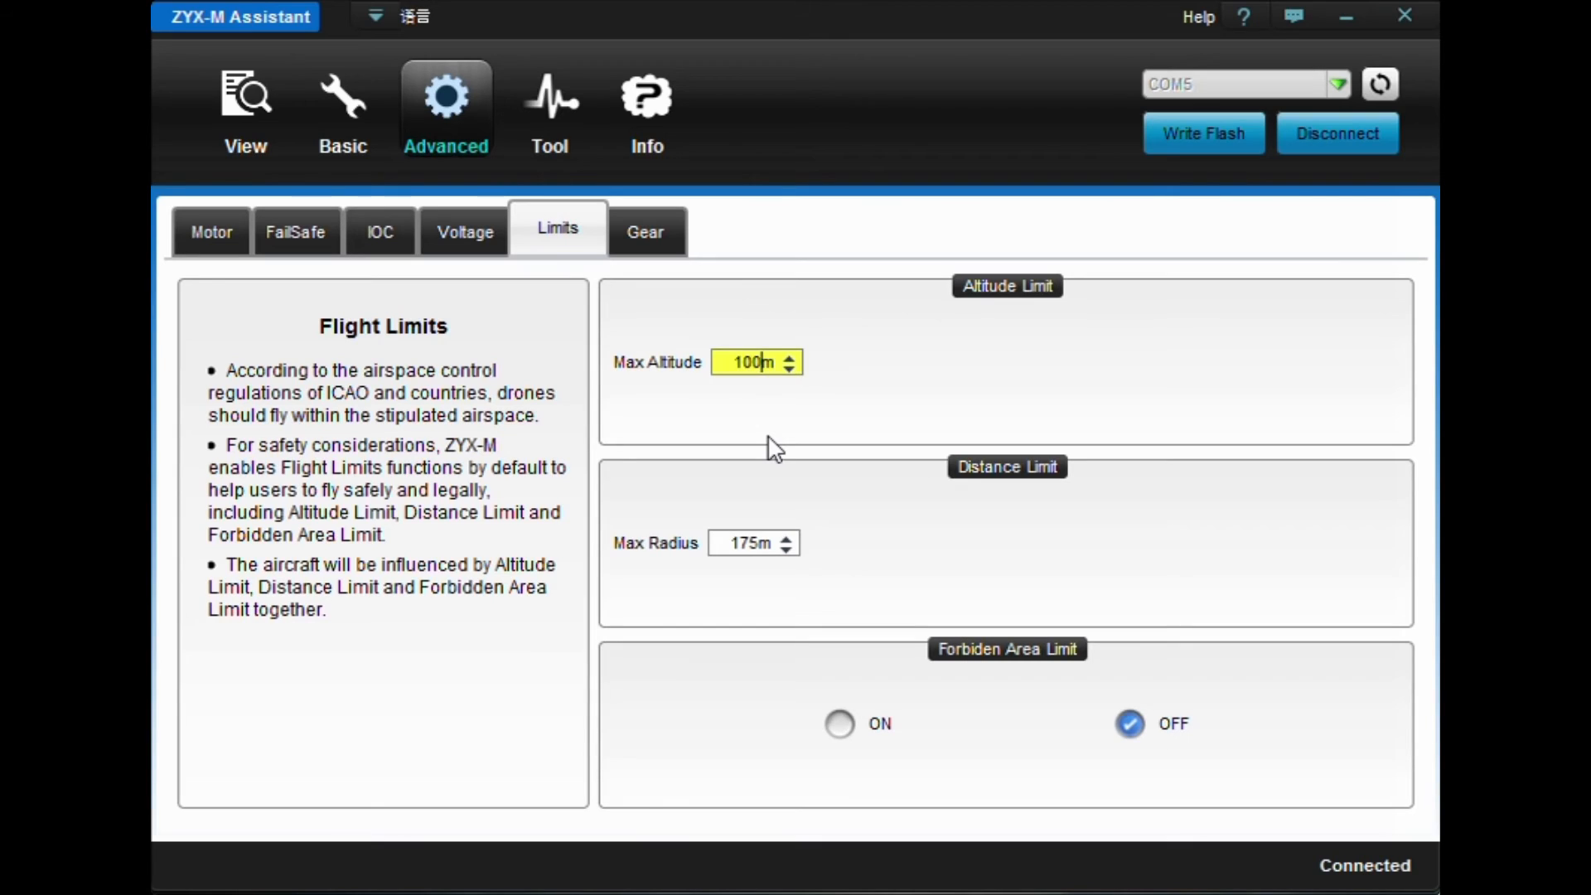
{"action": "left_click", "coordinate": [1202, 132]}
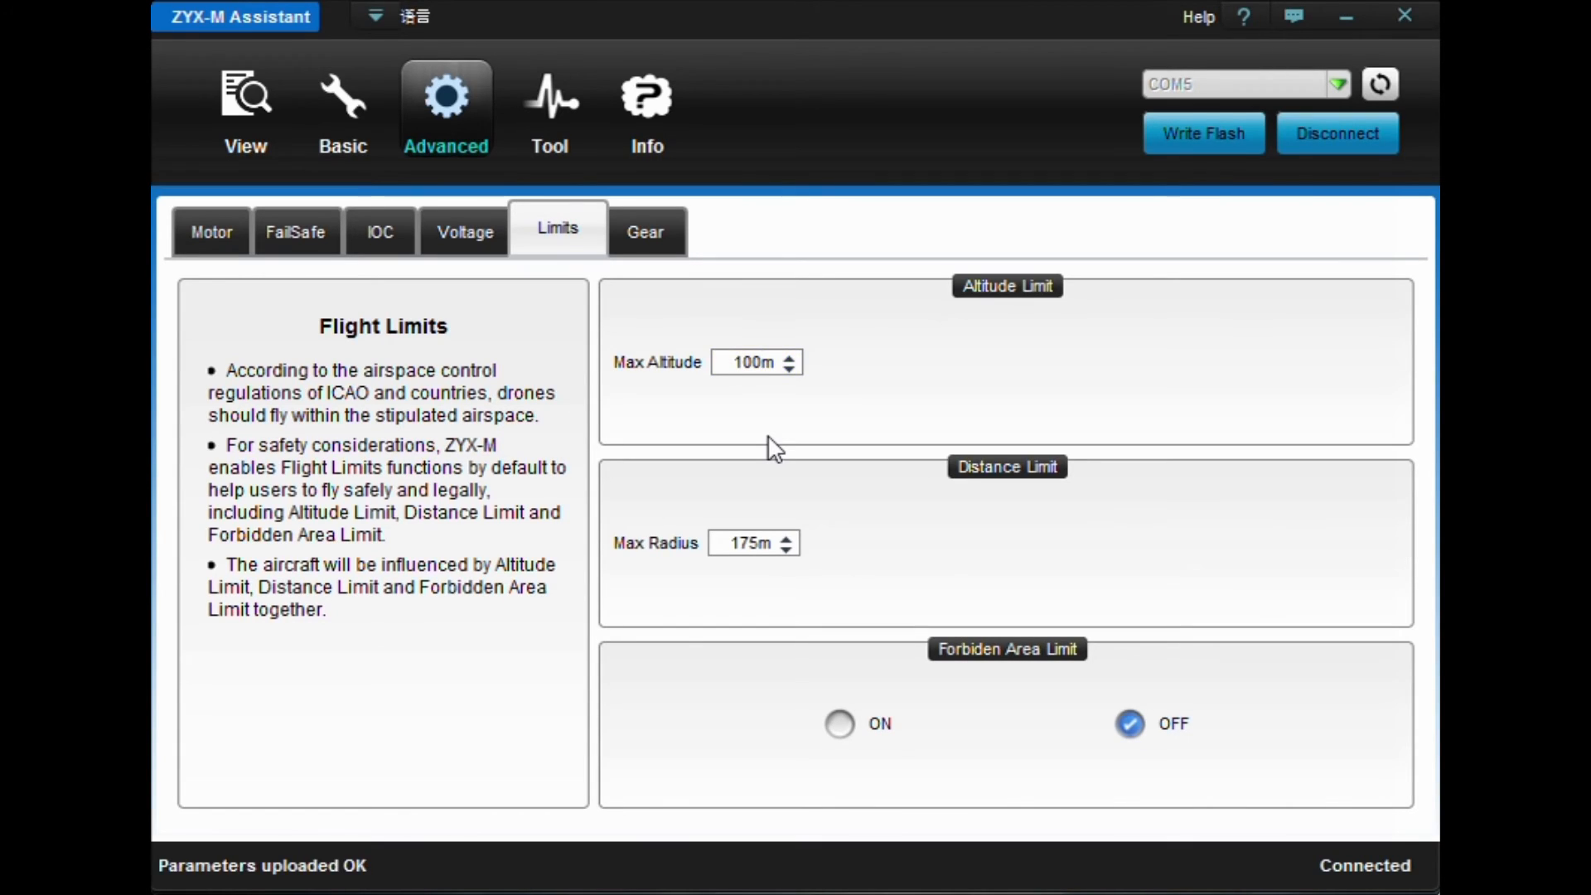
{"action": "mouse_move", "coordinate": [1203, 119]}
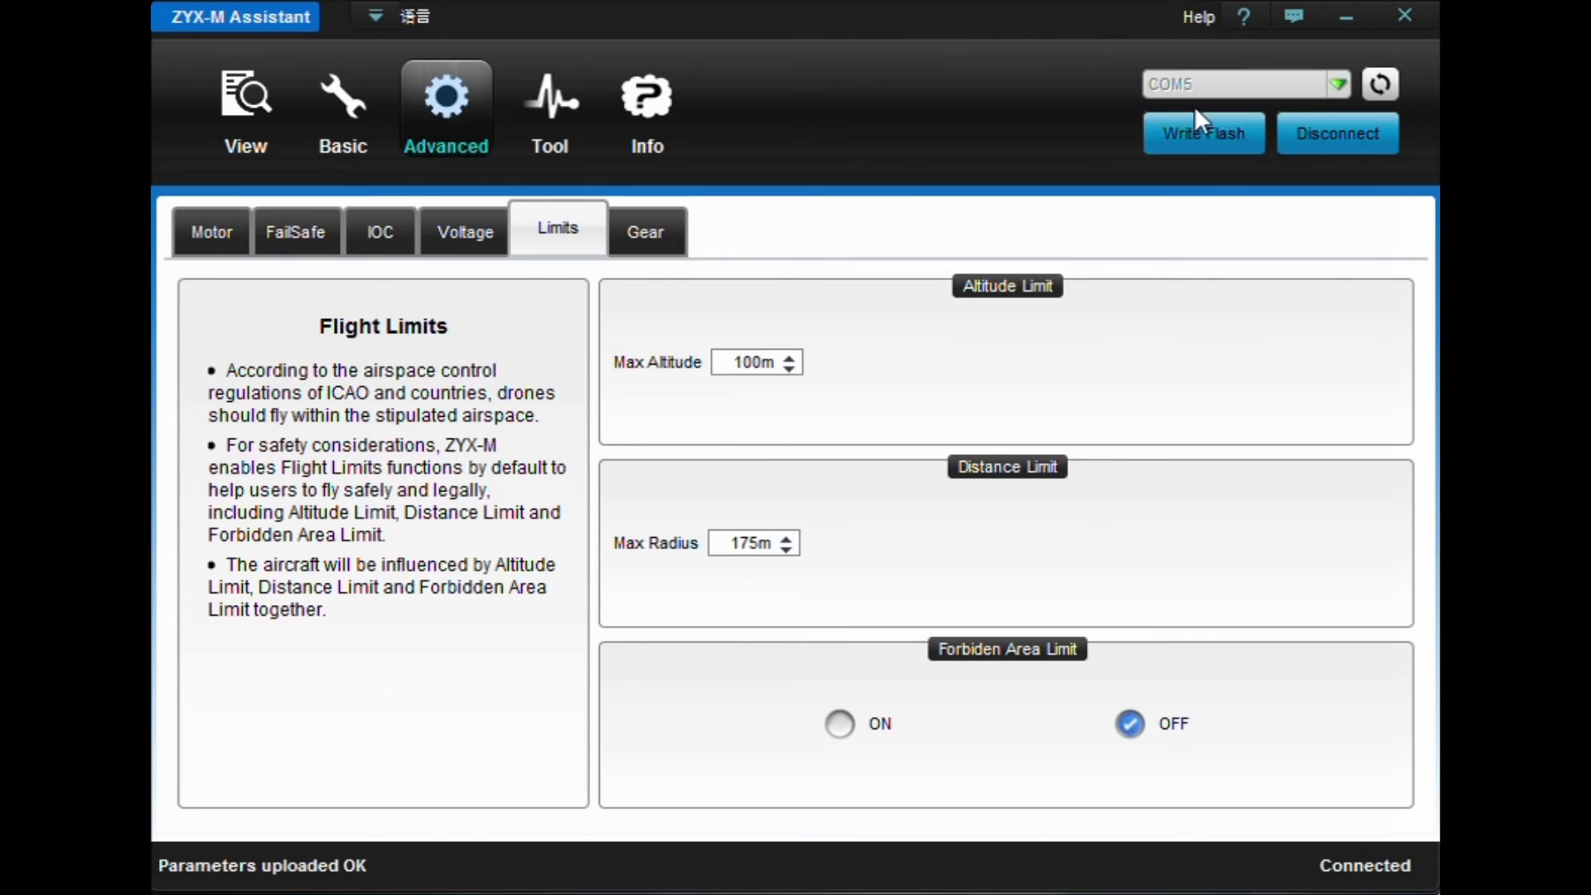
{"action": "left_click", "coordinate": [1203, 133]}
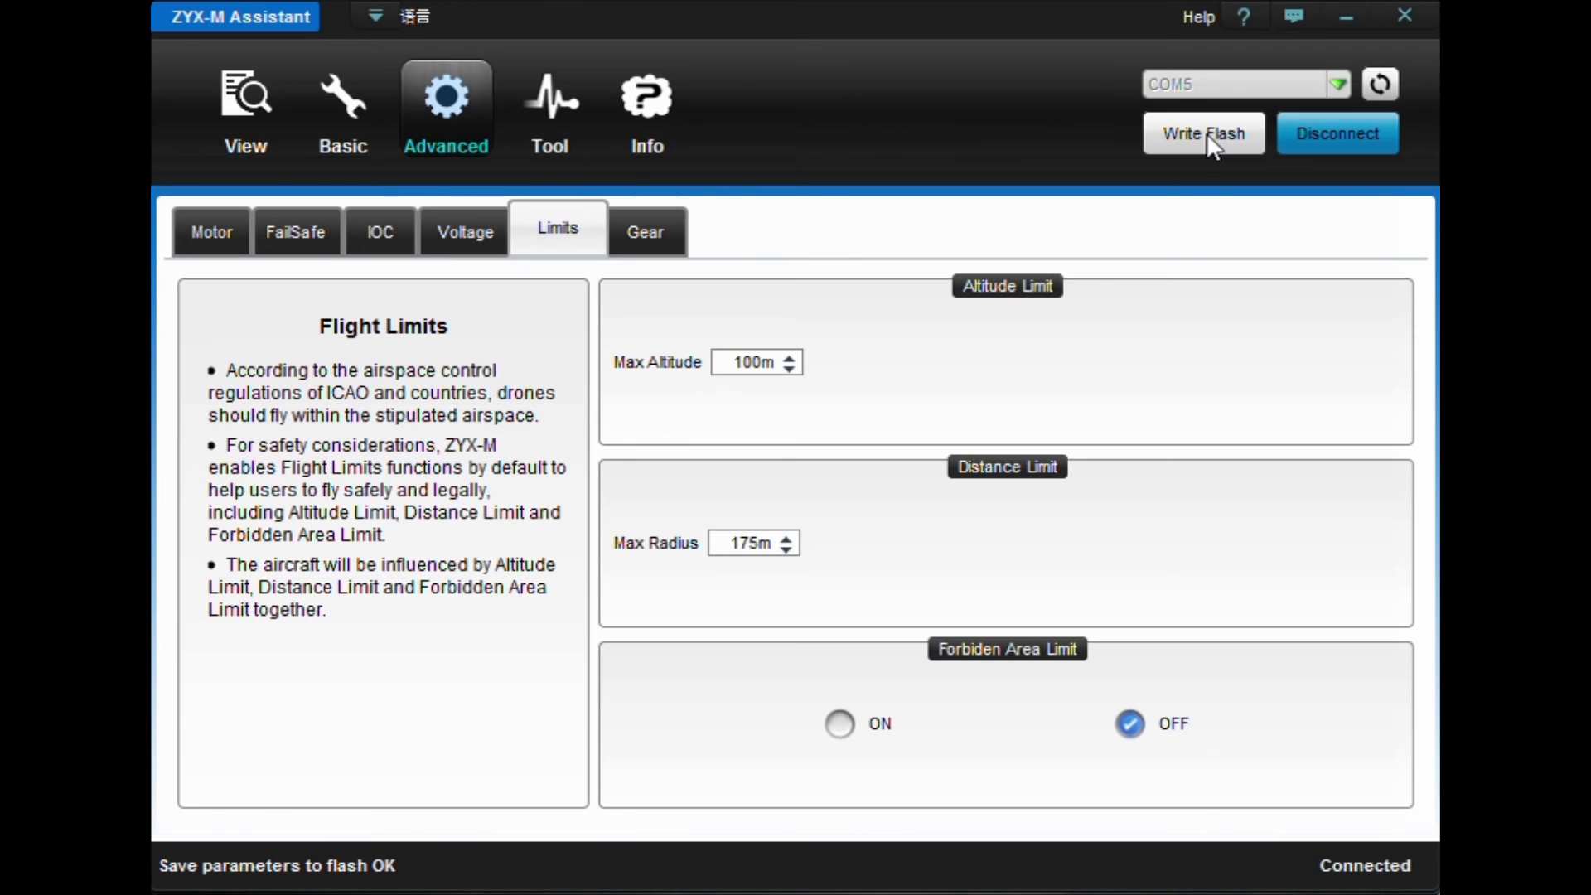
Set Max Altitude back to 75 m, upload it, and write the parameters to flash
{"action": "left_click", "coordinate": [756, 363]}
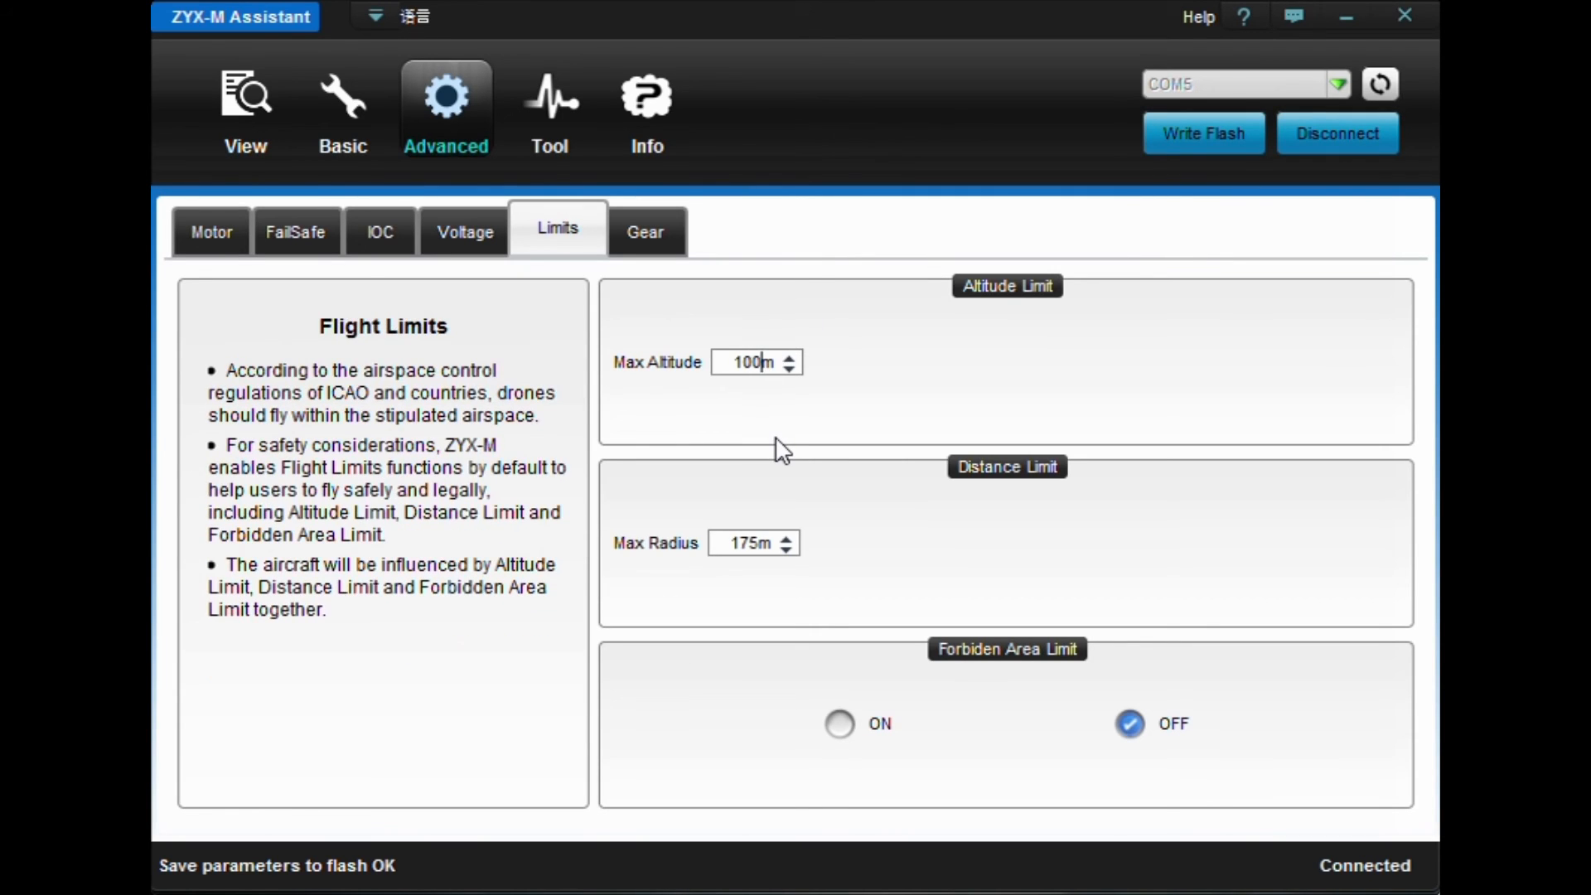
{"action": "triple_click", "coordinate": [749, 363]}
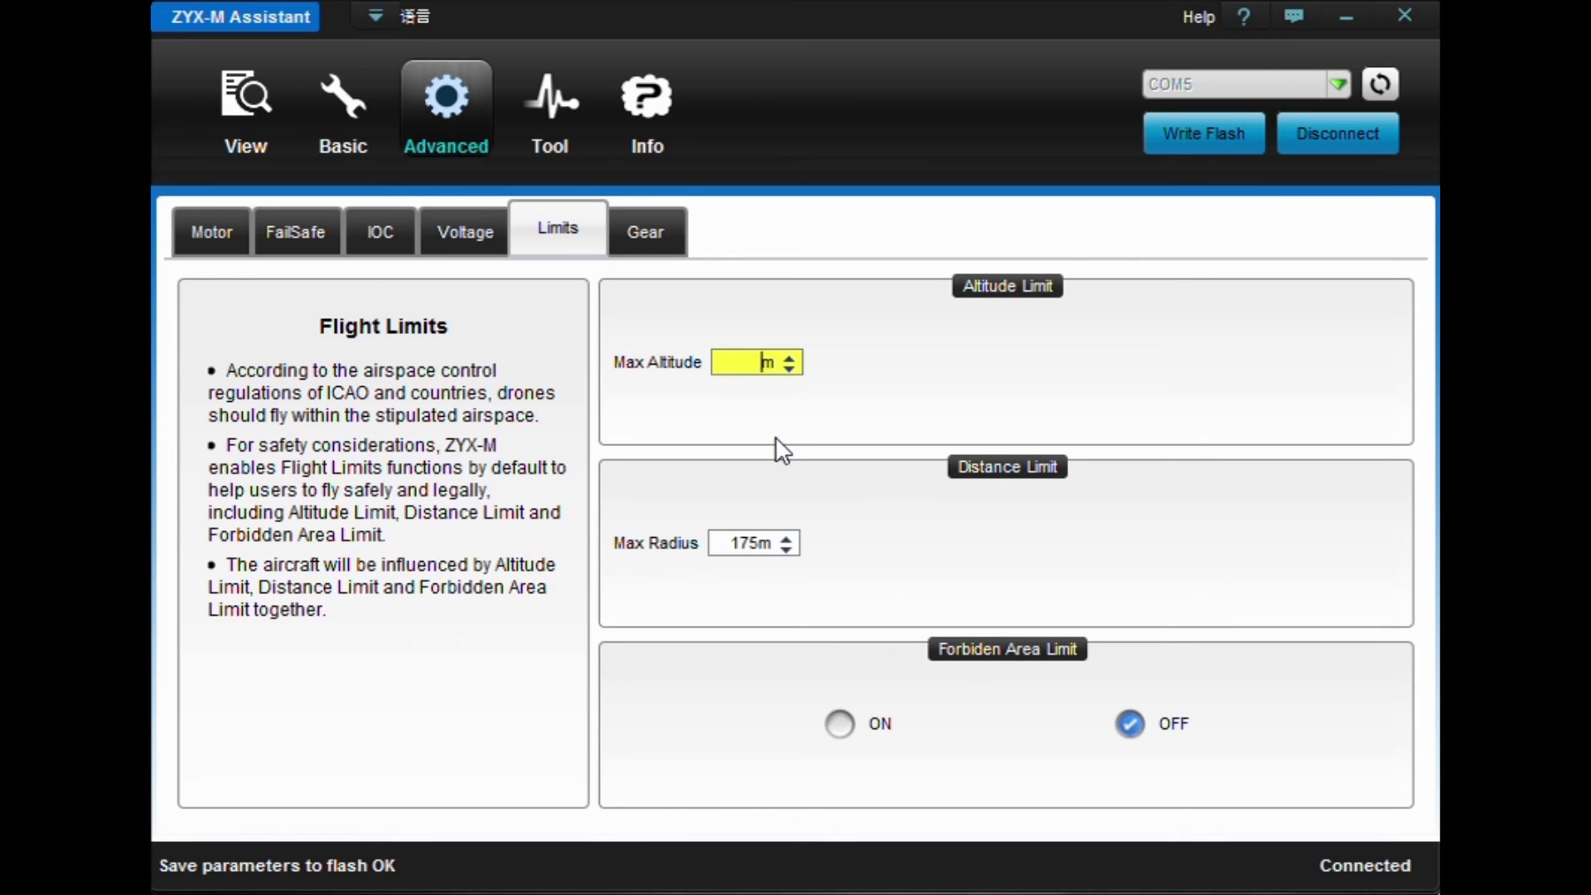
{"action": "type", "text": "75"}
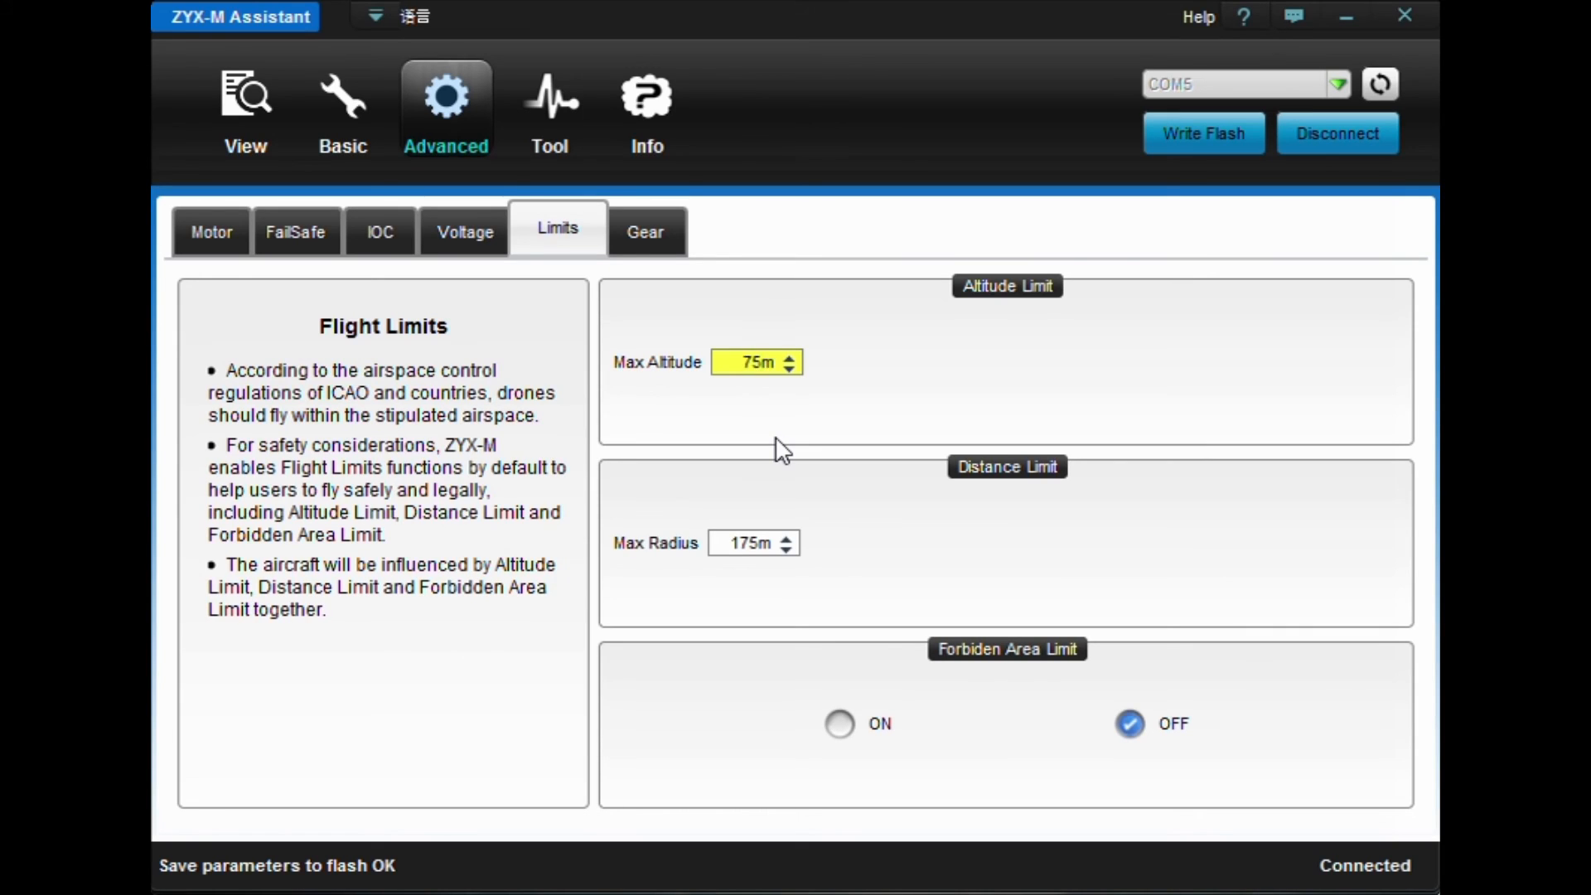
{"action": "left_click", "coordinate": [756, 363]}
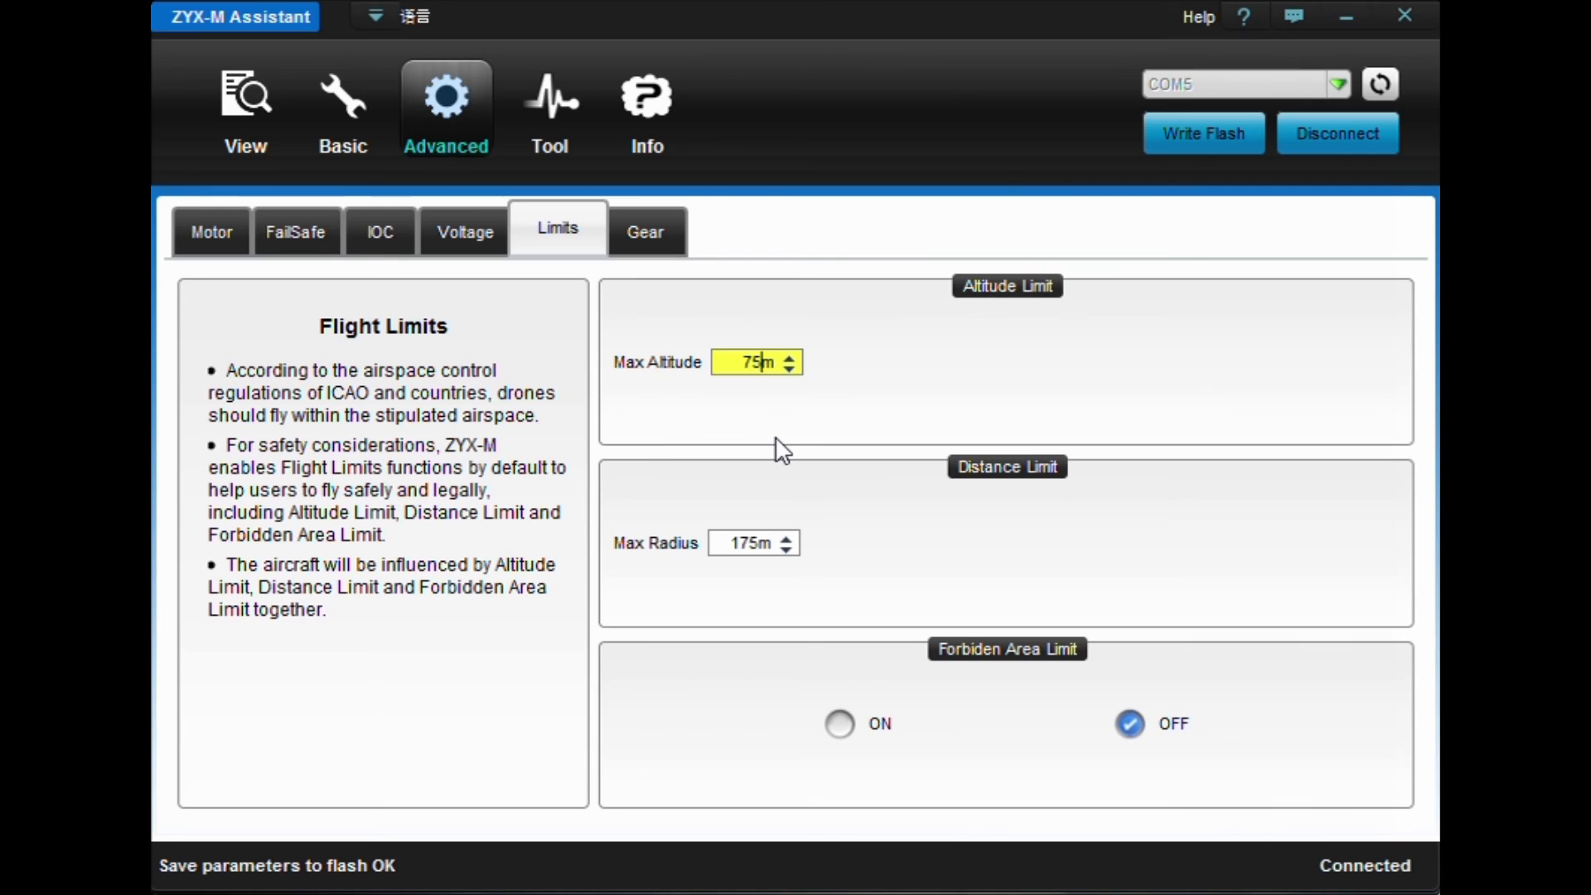
{"action": "mouse_move", "coordinate": [1247, 198]}
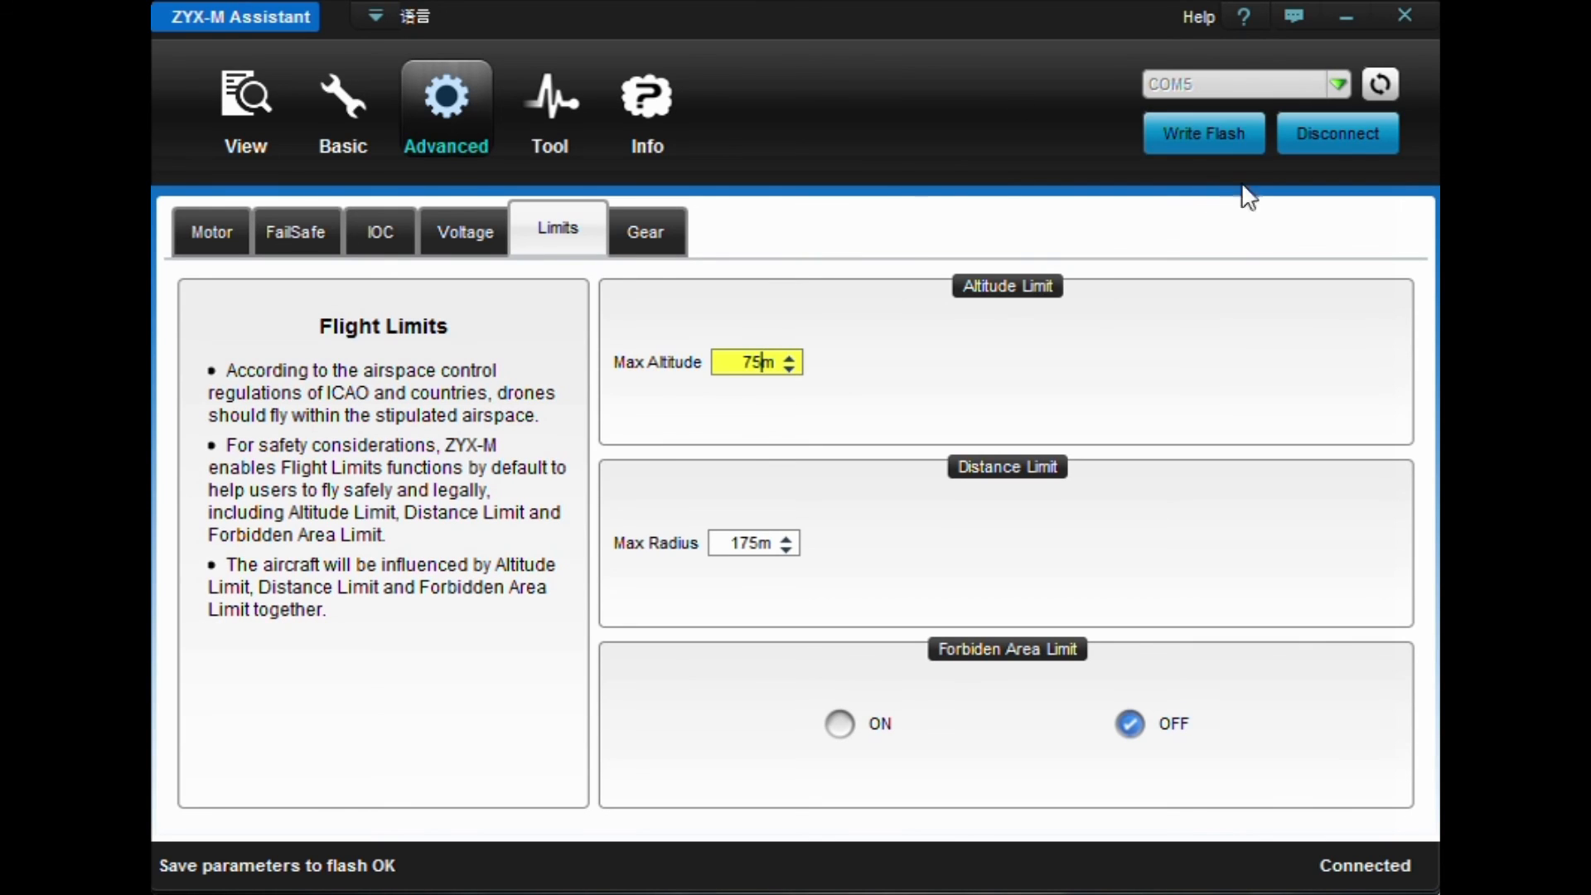
{"action": "mouse_move", "coordinate": [1180, 291]}
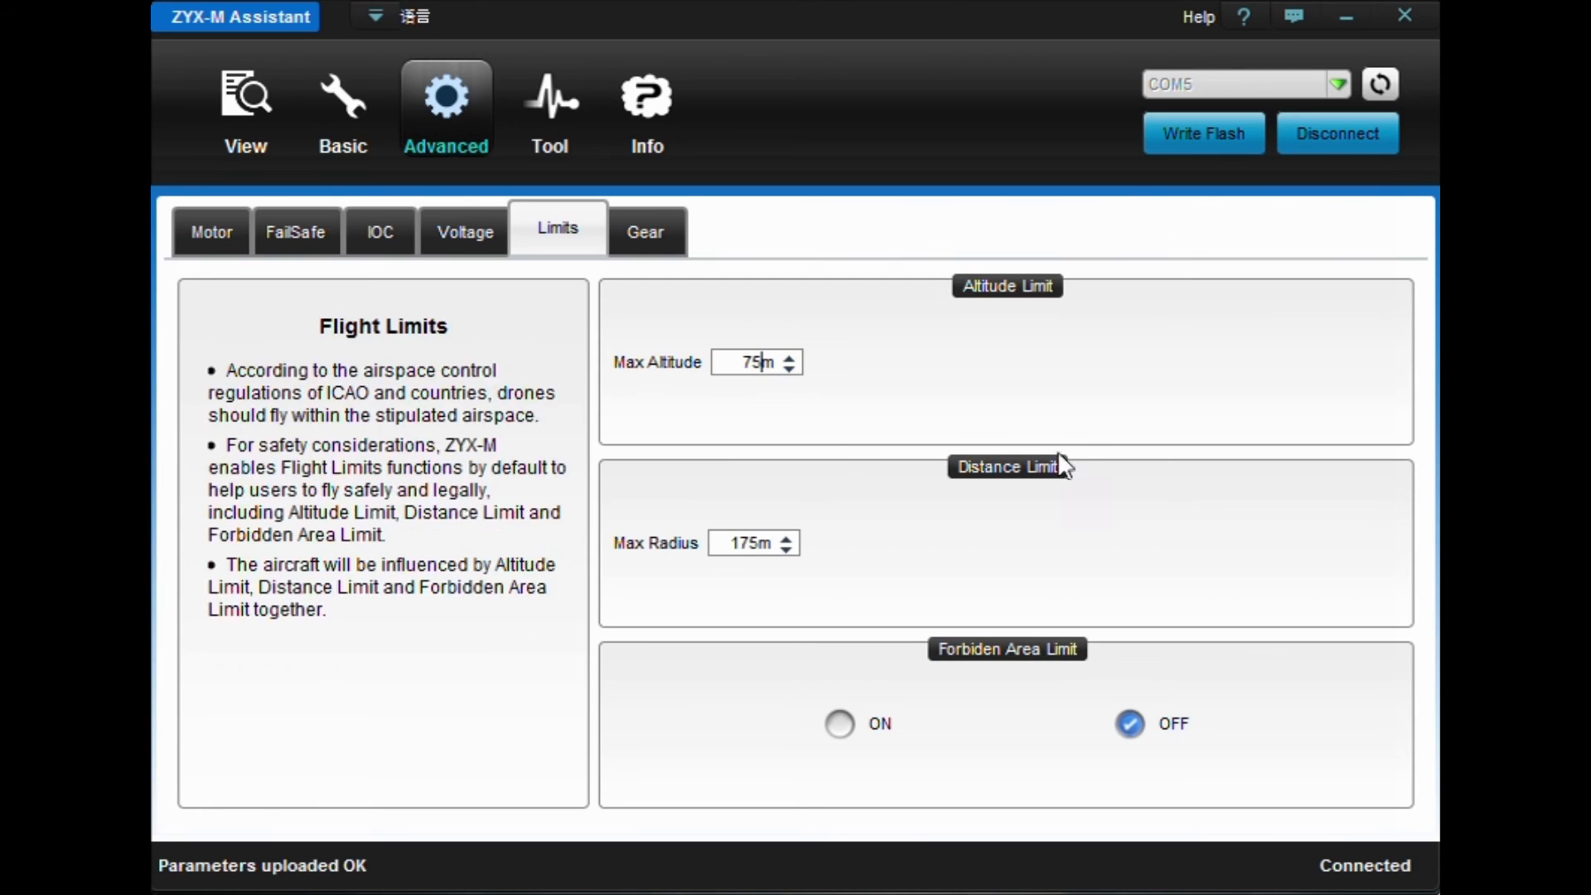
{"action": "left_click", "coordinate": [1204, 133]}
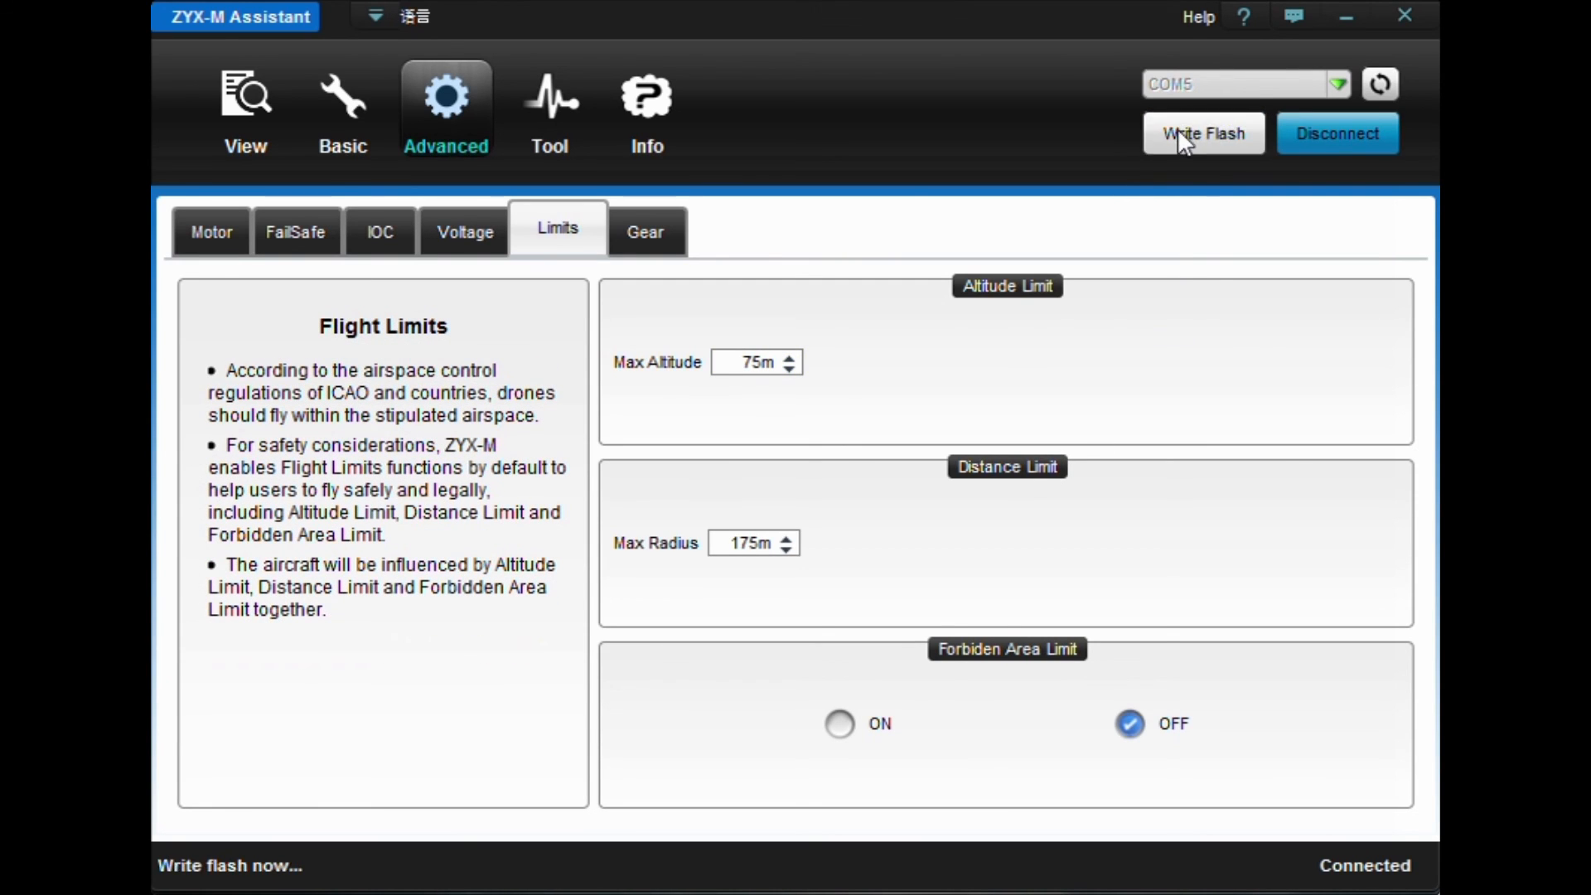
{"action": "left_click", "coordinate": [1204, 133]}
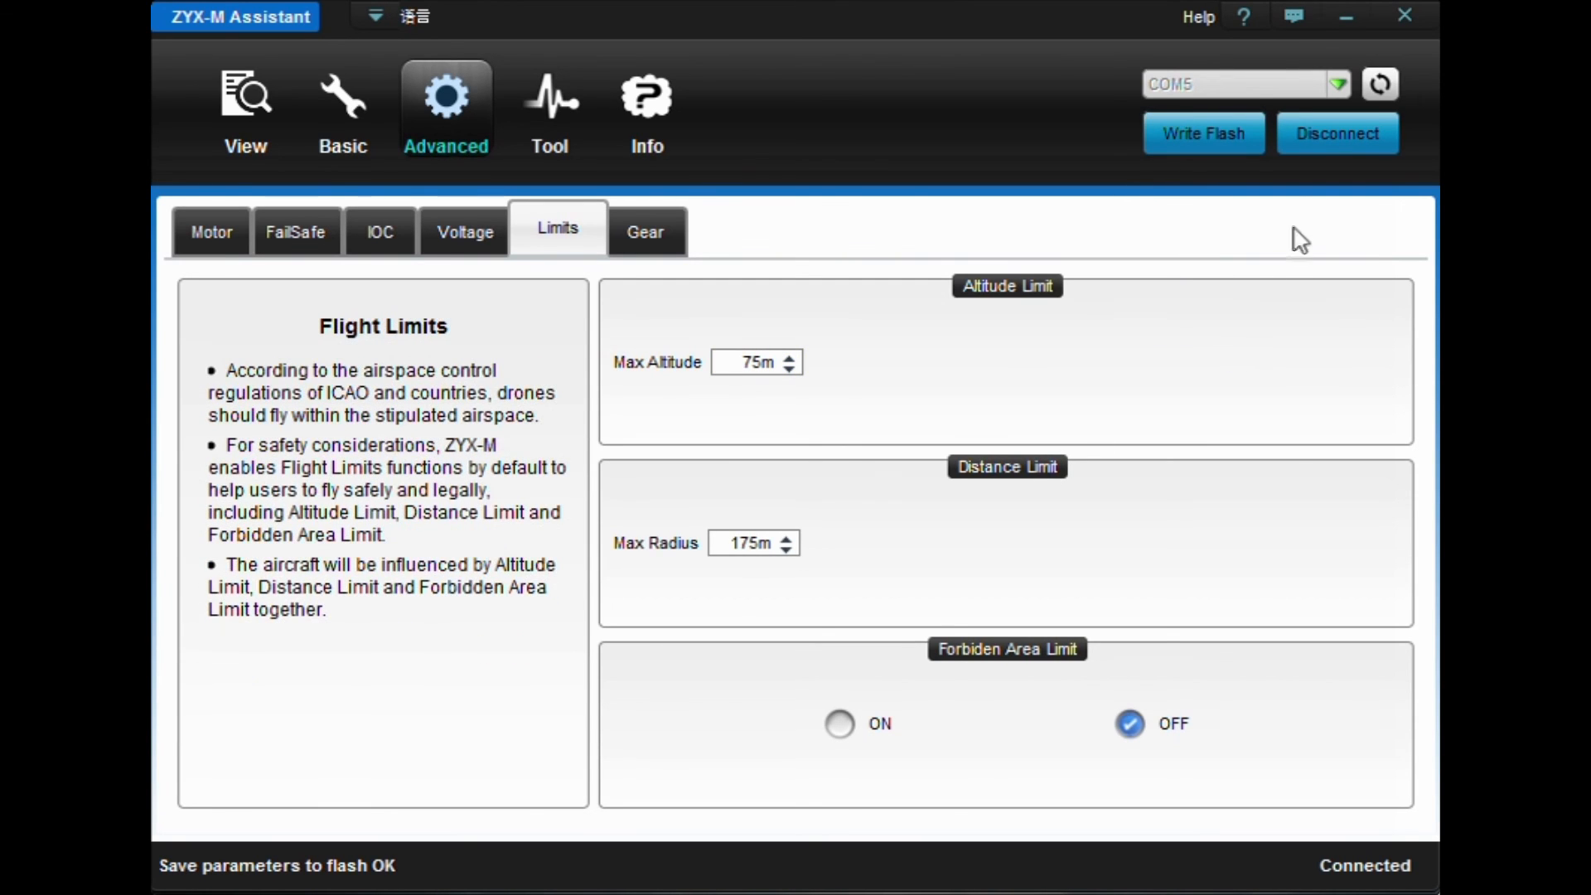